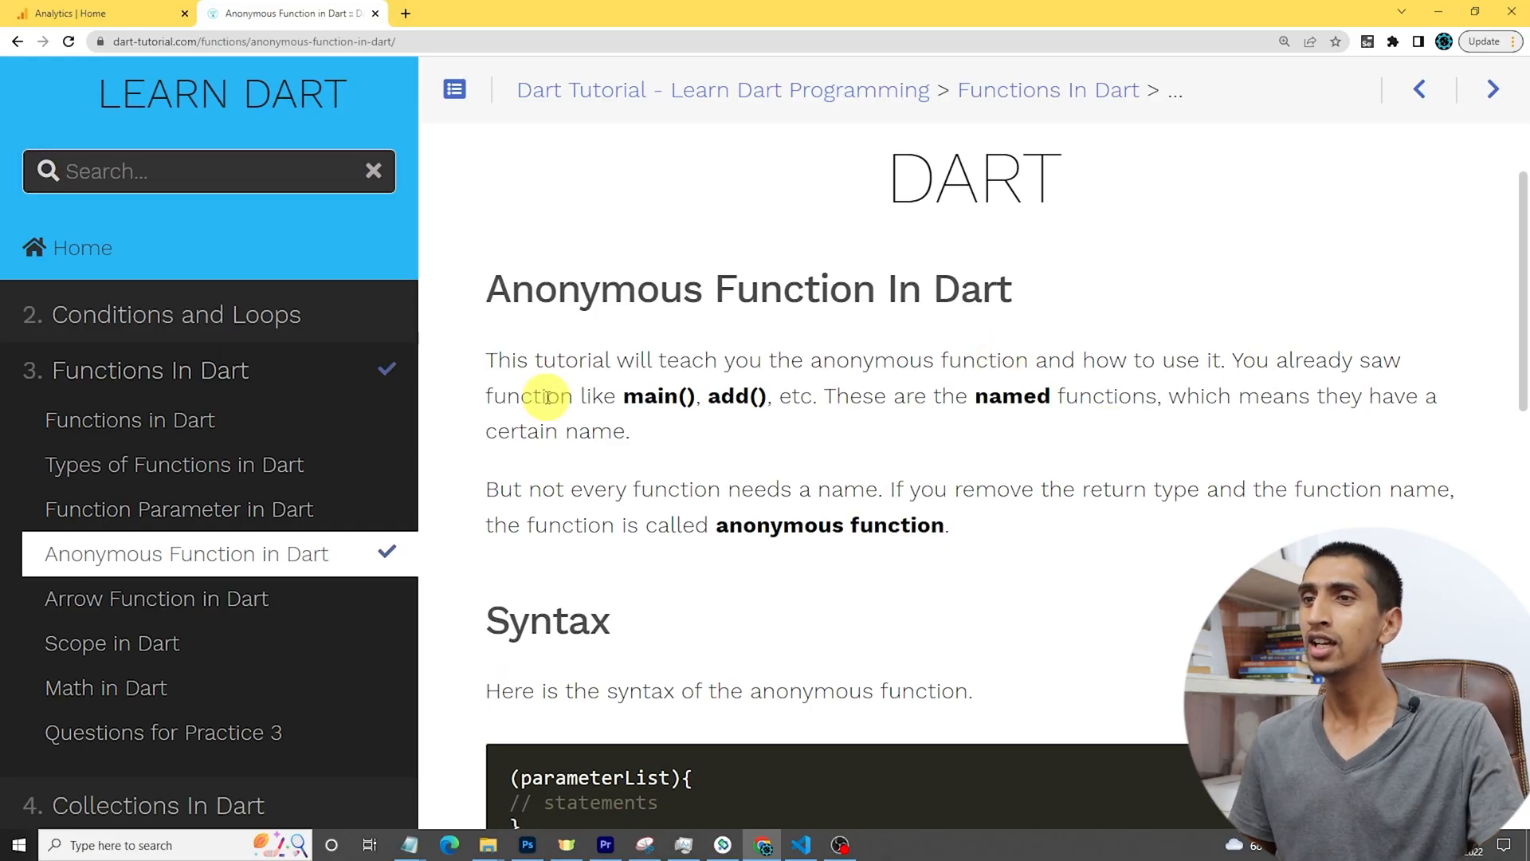
# Step: Write an empty void main() function with a blank line inside
pyautogui.moveTo(561, 395); pyautogui.dragTo(699, 395)
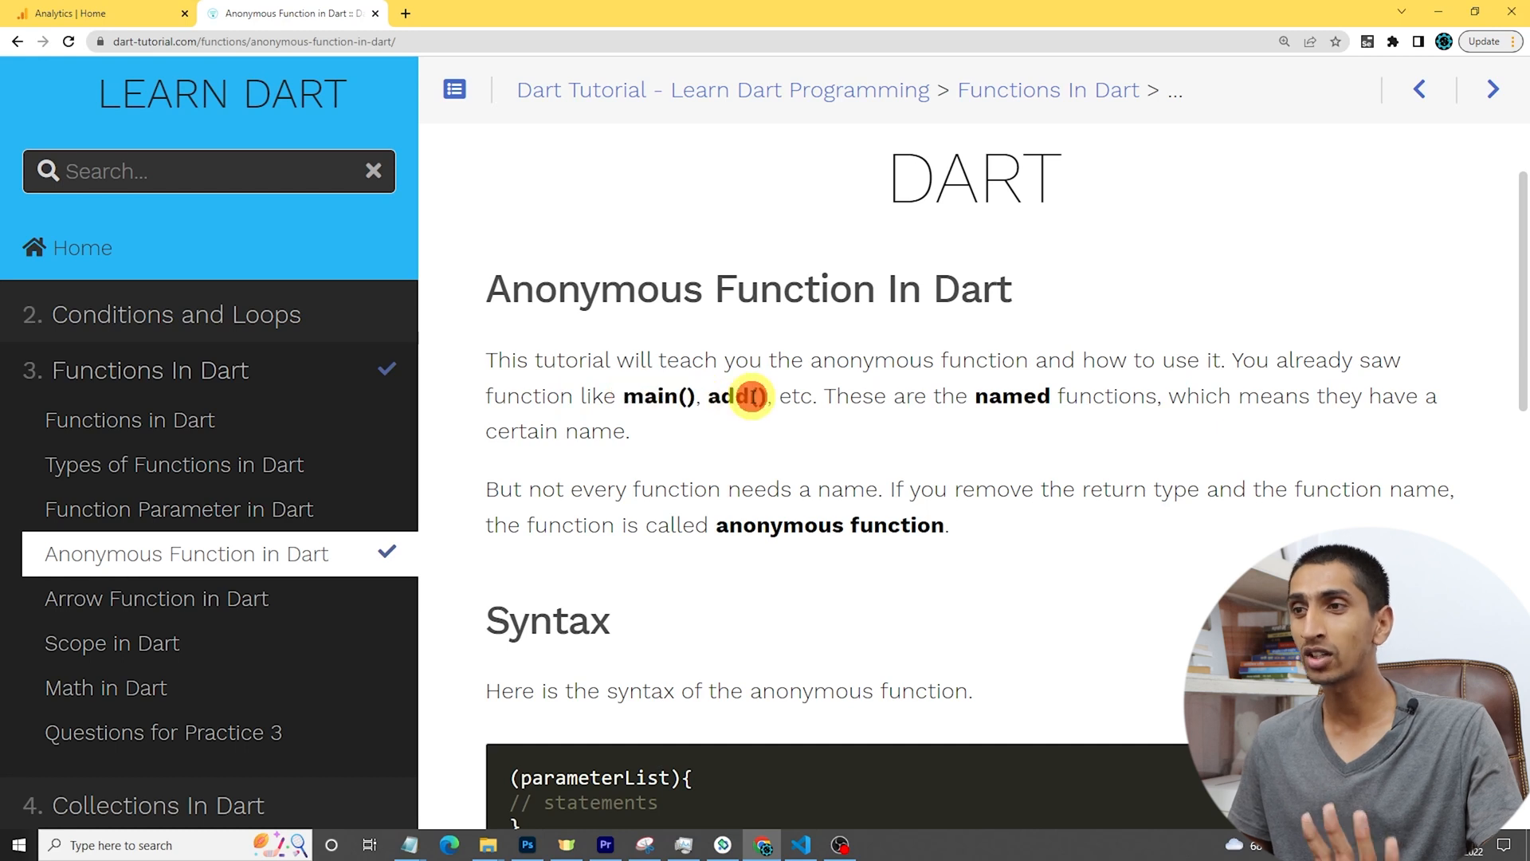
pyautogui.doubleClick(730, 396)
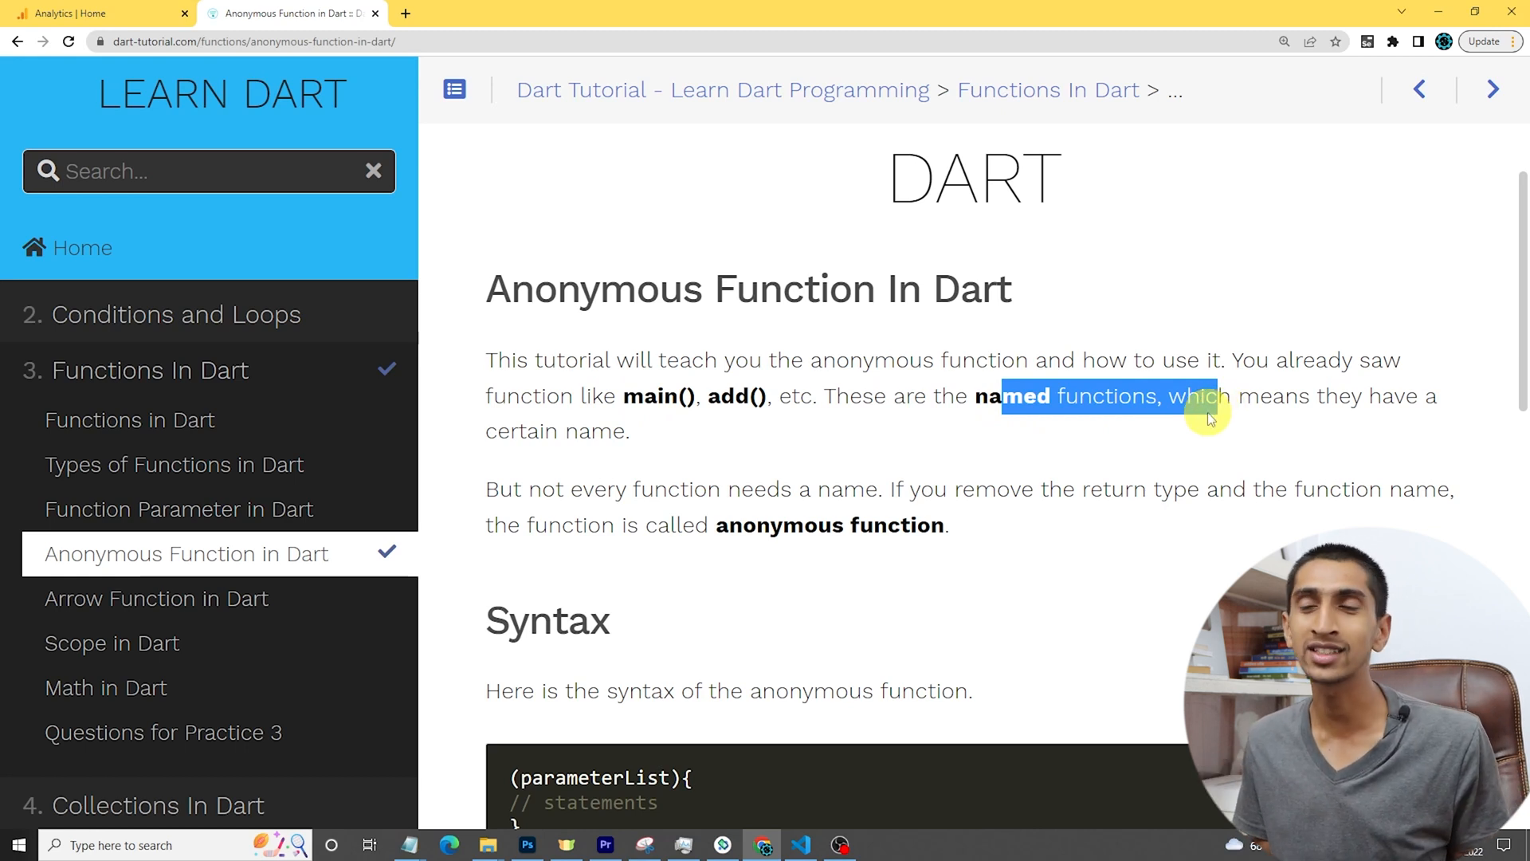
pyautogui.scroll(-3)
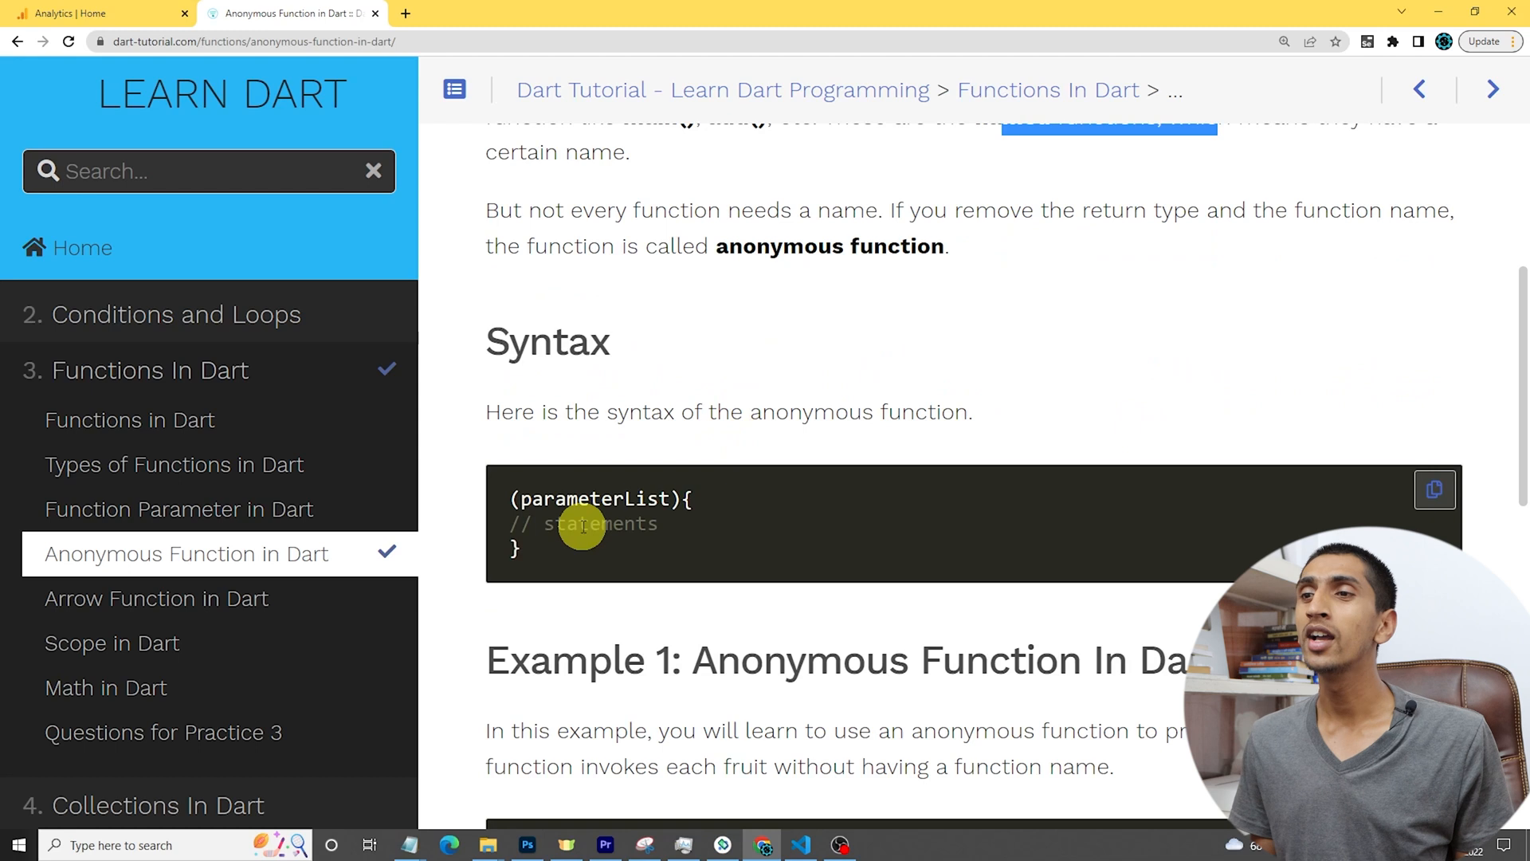
pyautogui.scroll(-3)
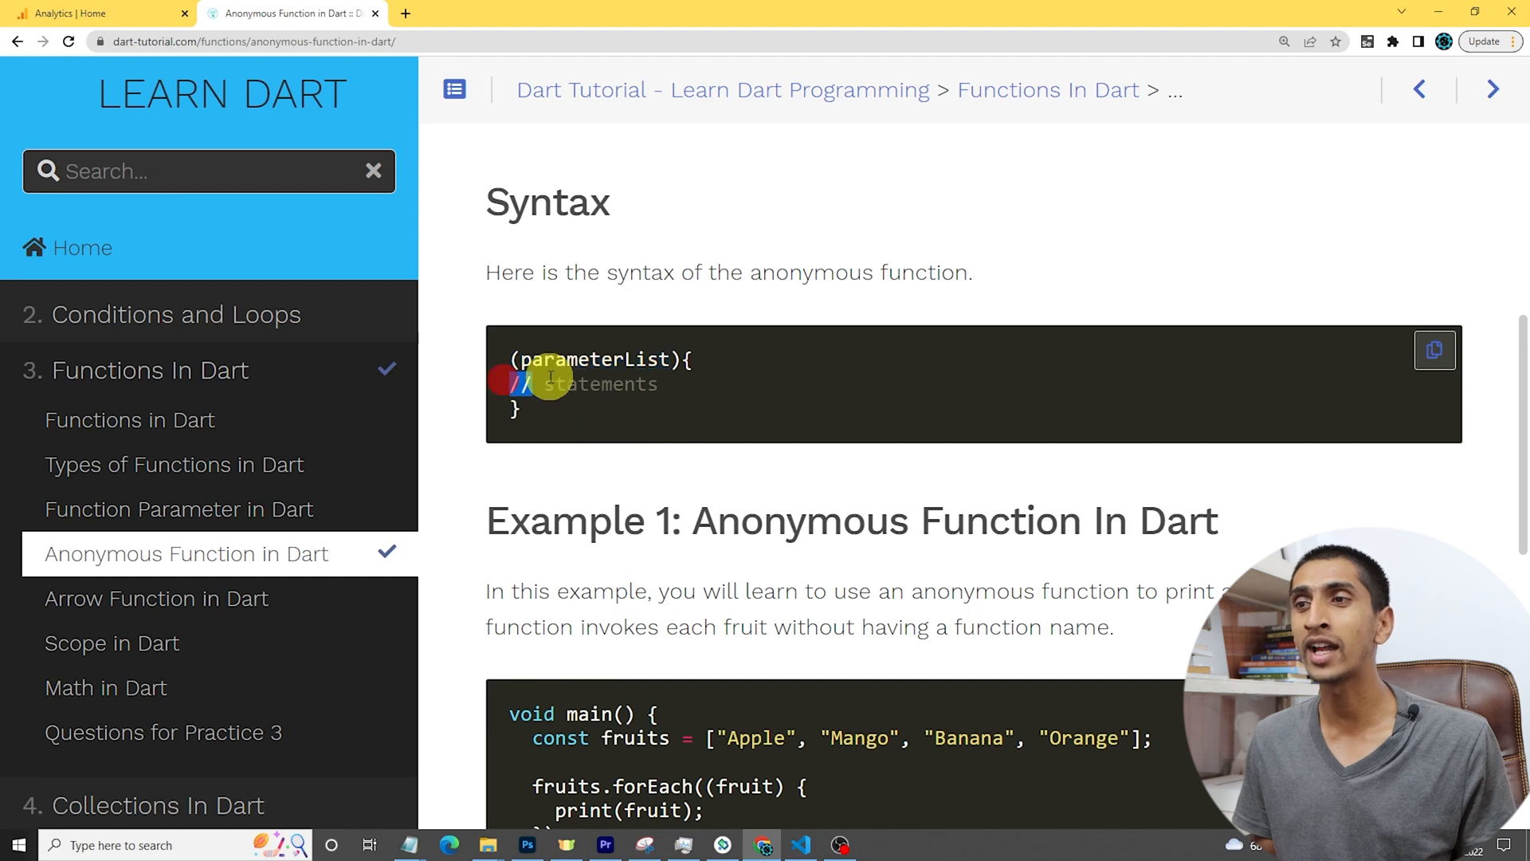
pyautogui.scroll(-3)
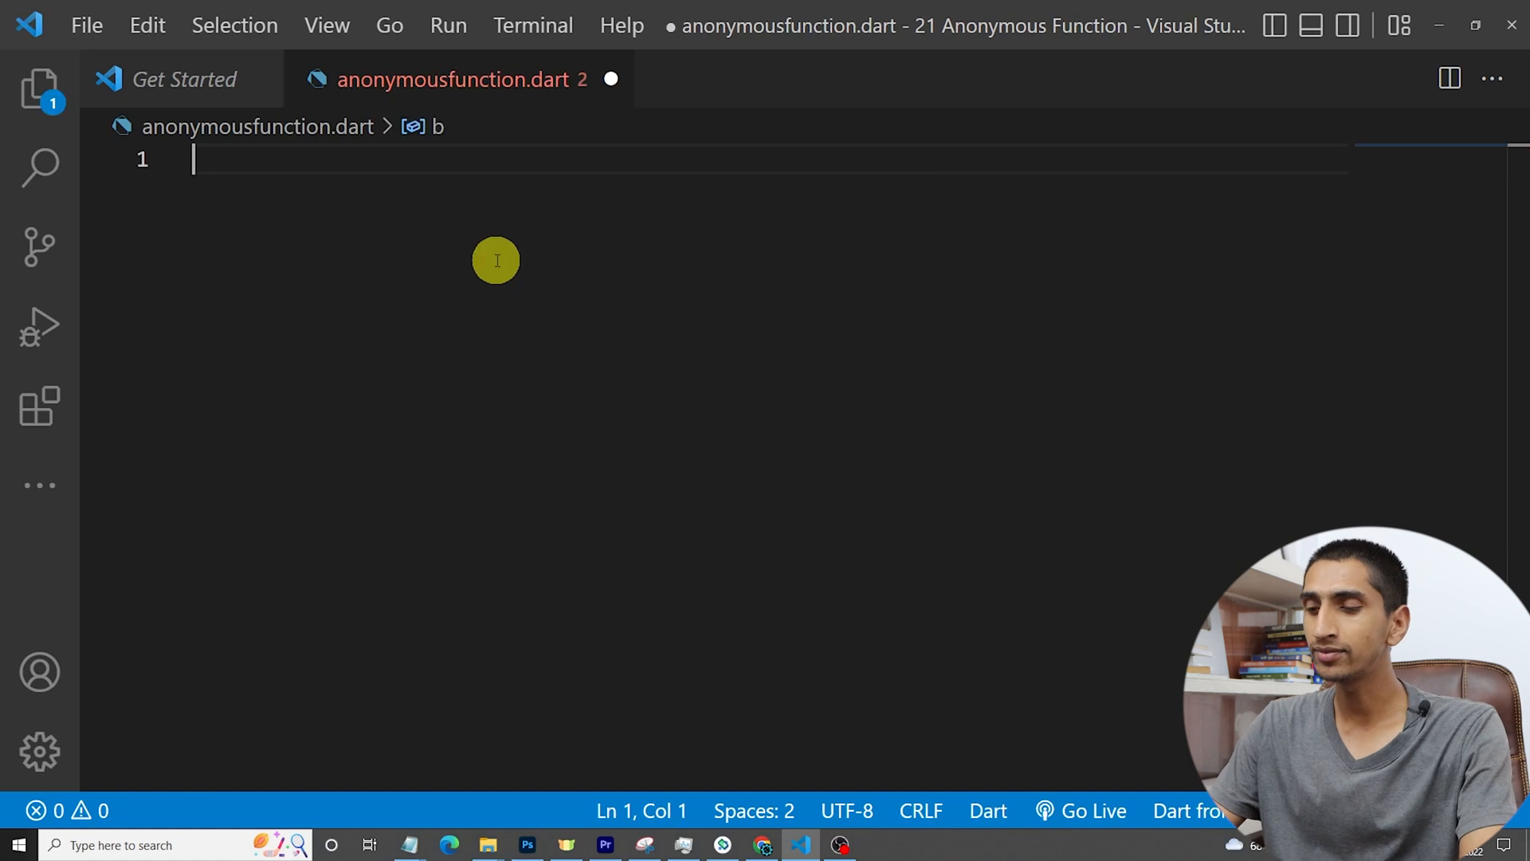
pyautogui.write('void')
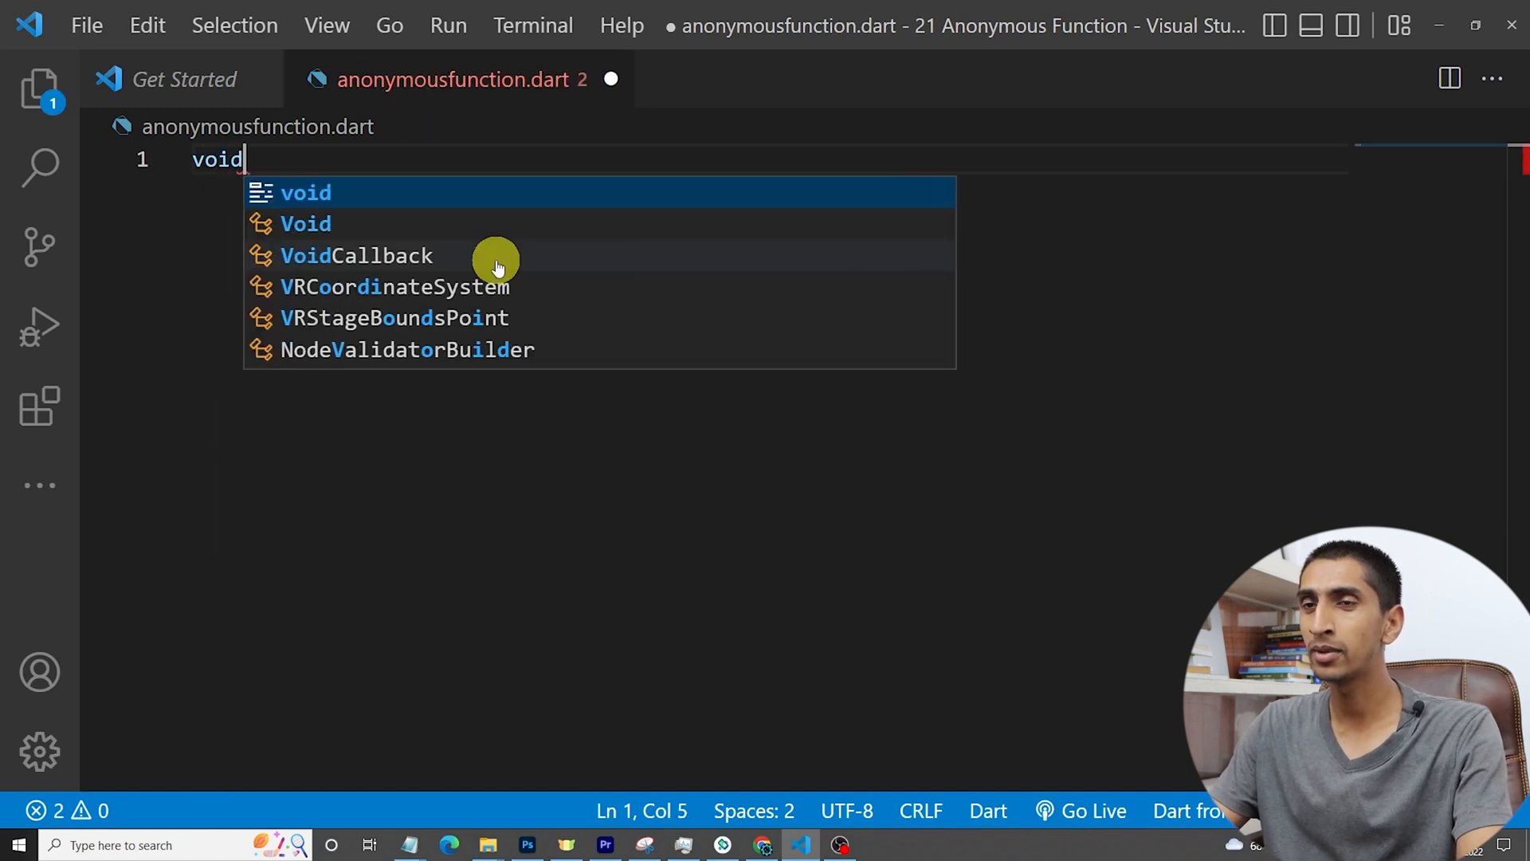
pyautogui.write('main(){')
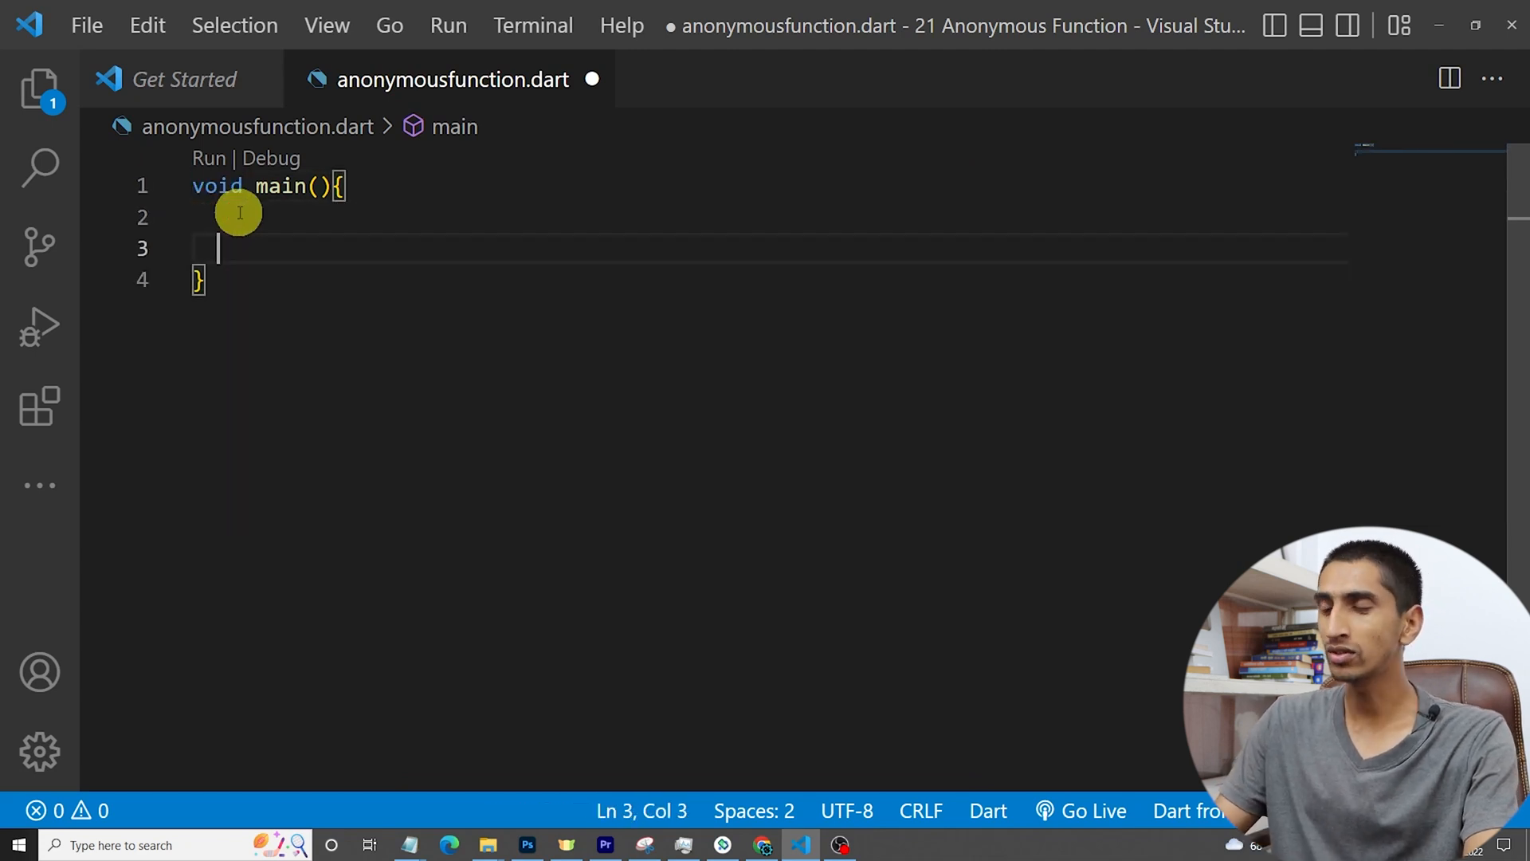
pyautogui.press('Enter')
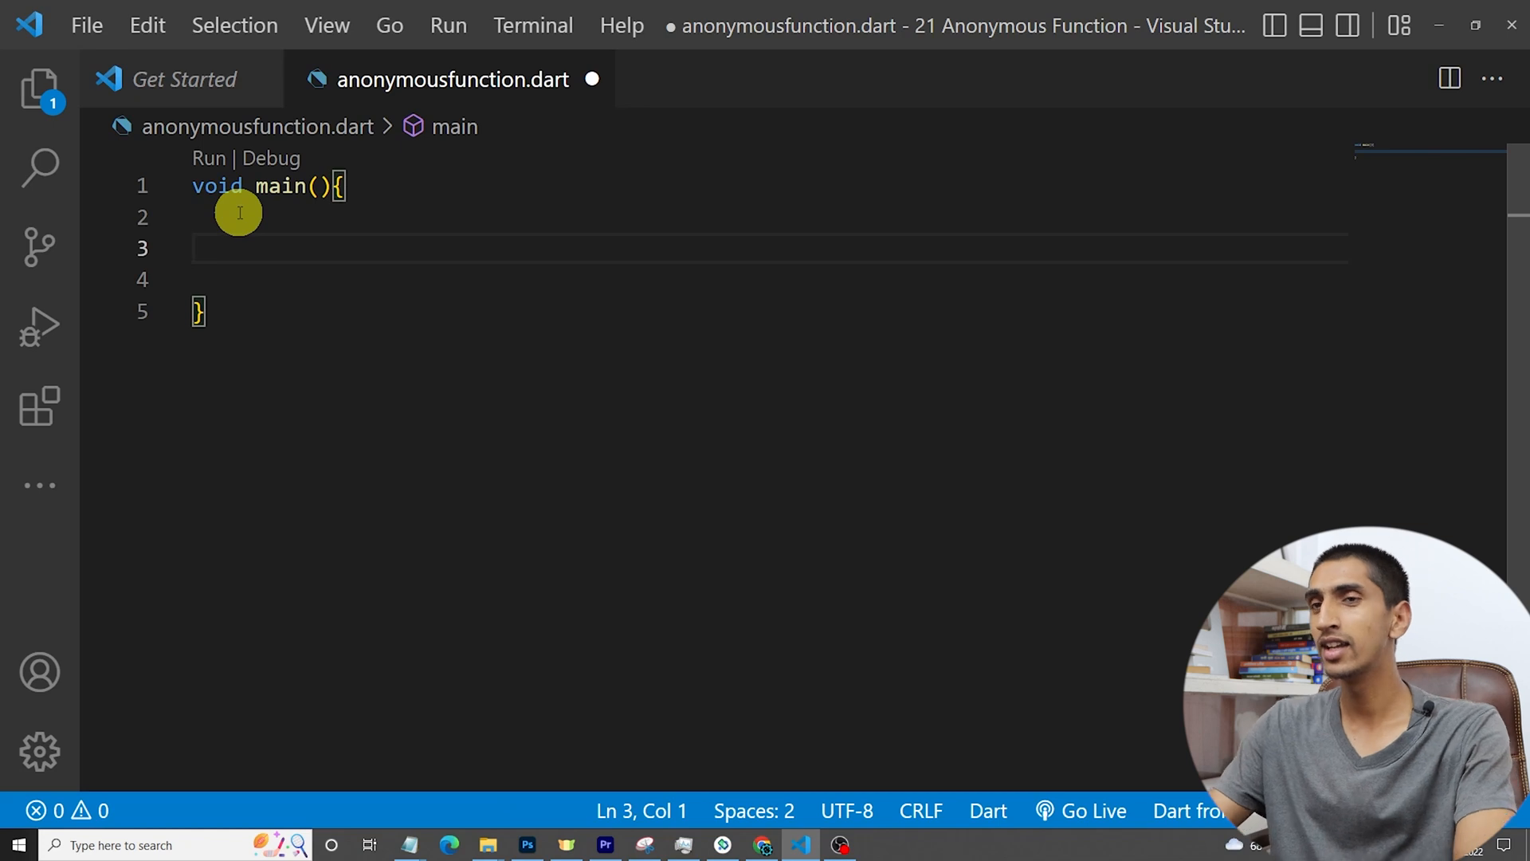
# Step: Declare List<String> fruits = ["Apple", "Orange", "Banana"]; inside main
pyautogui.write('List<S>')
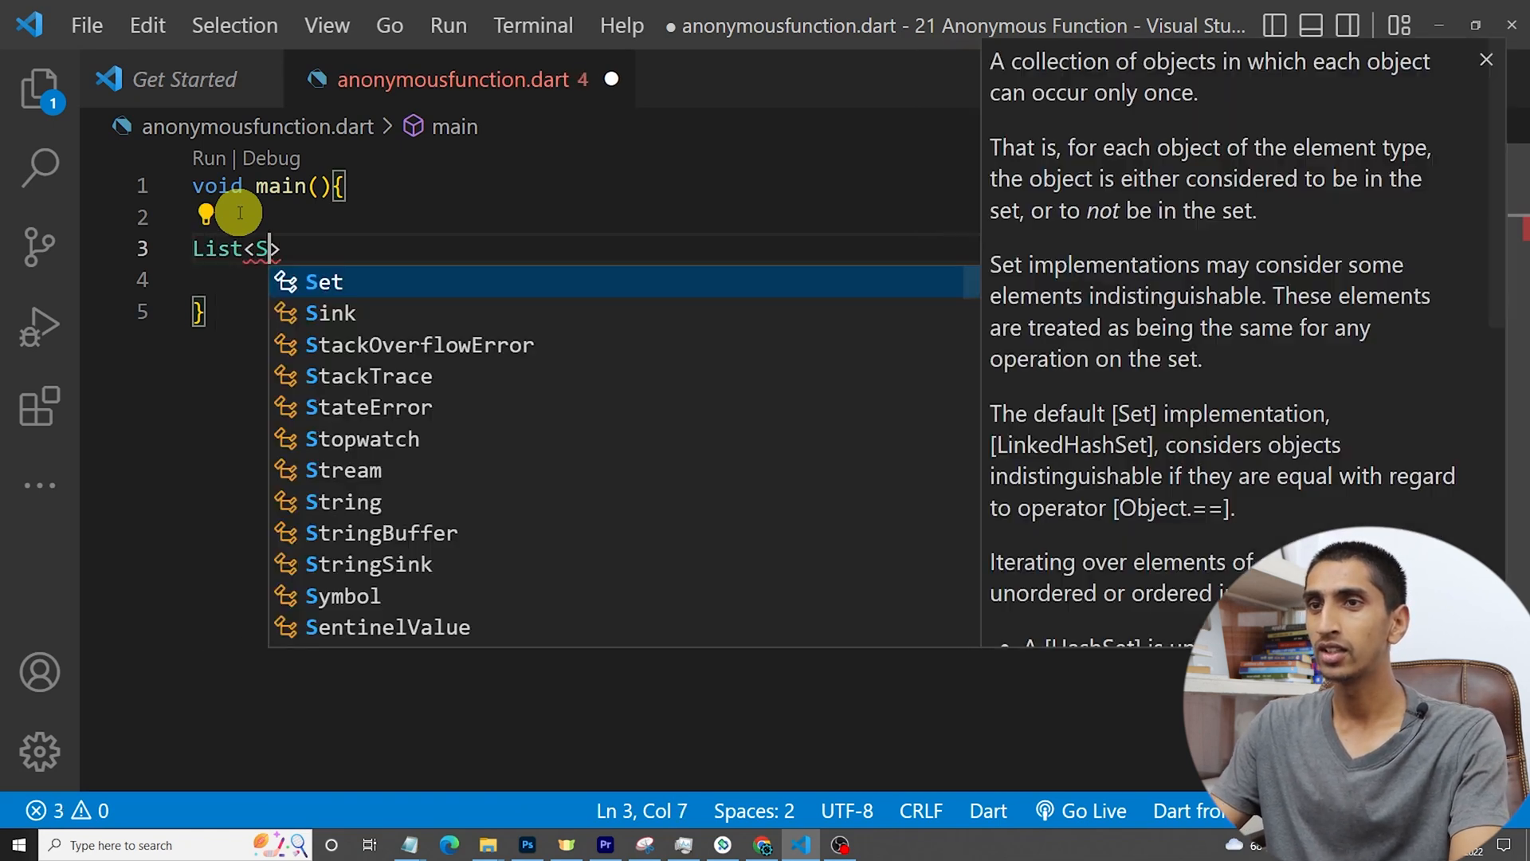
pyautogui.write('String')
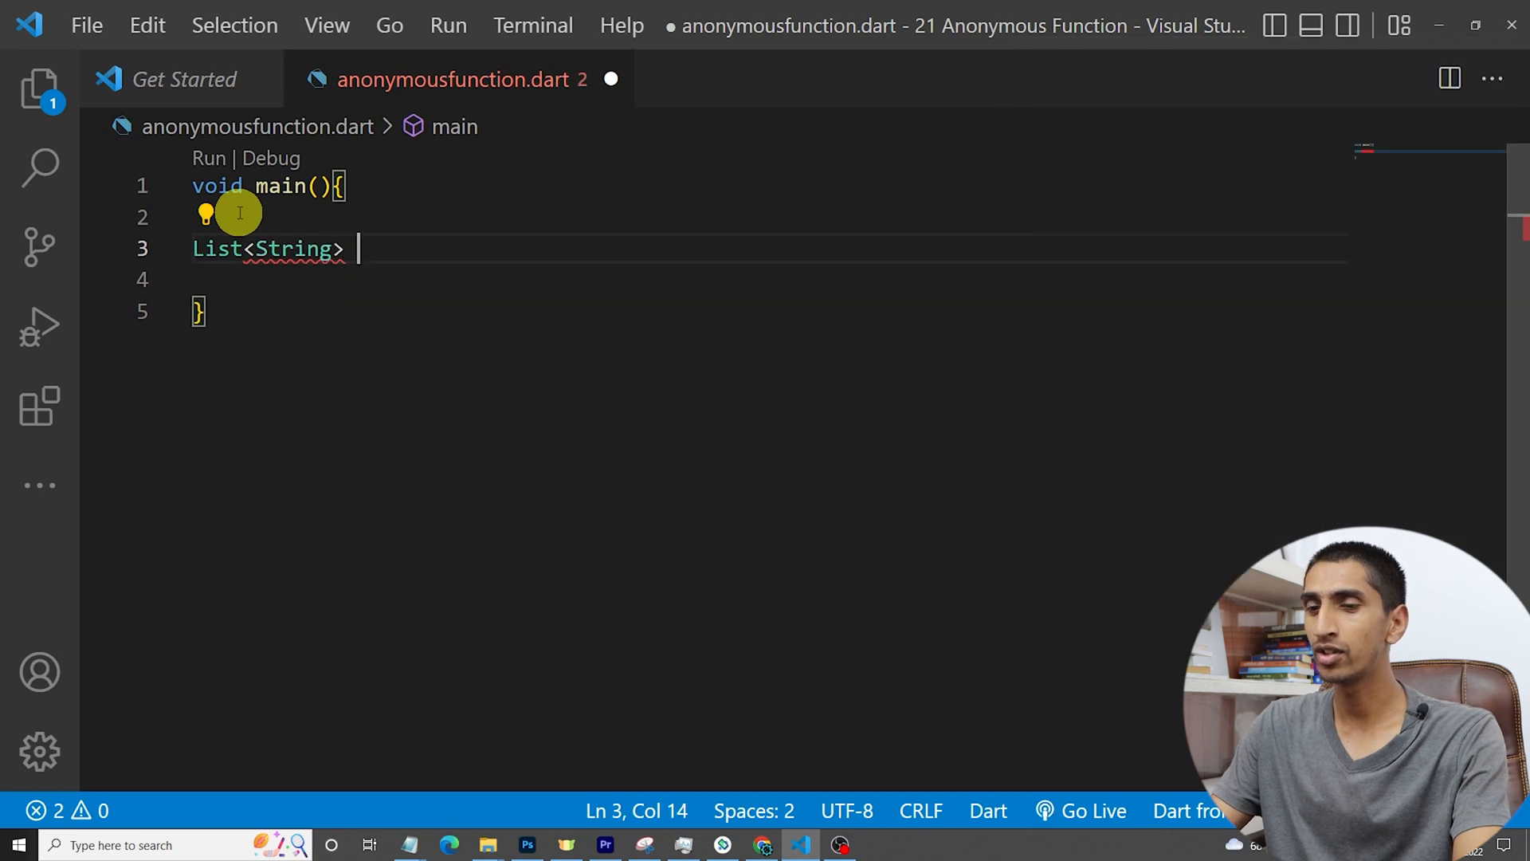
pyautogui.write('fruits')
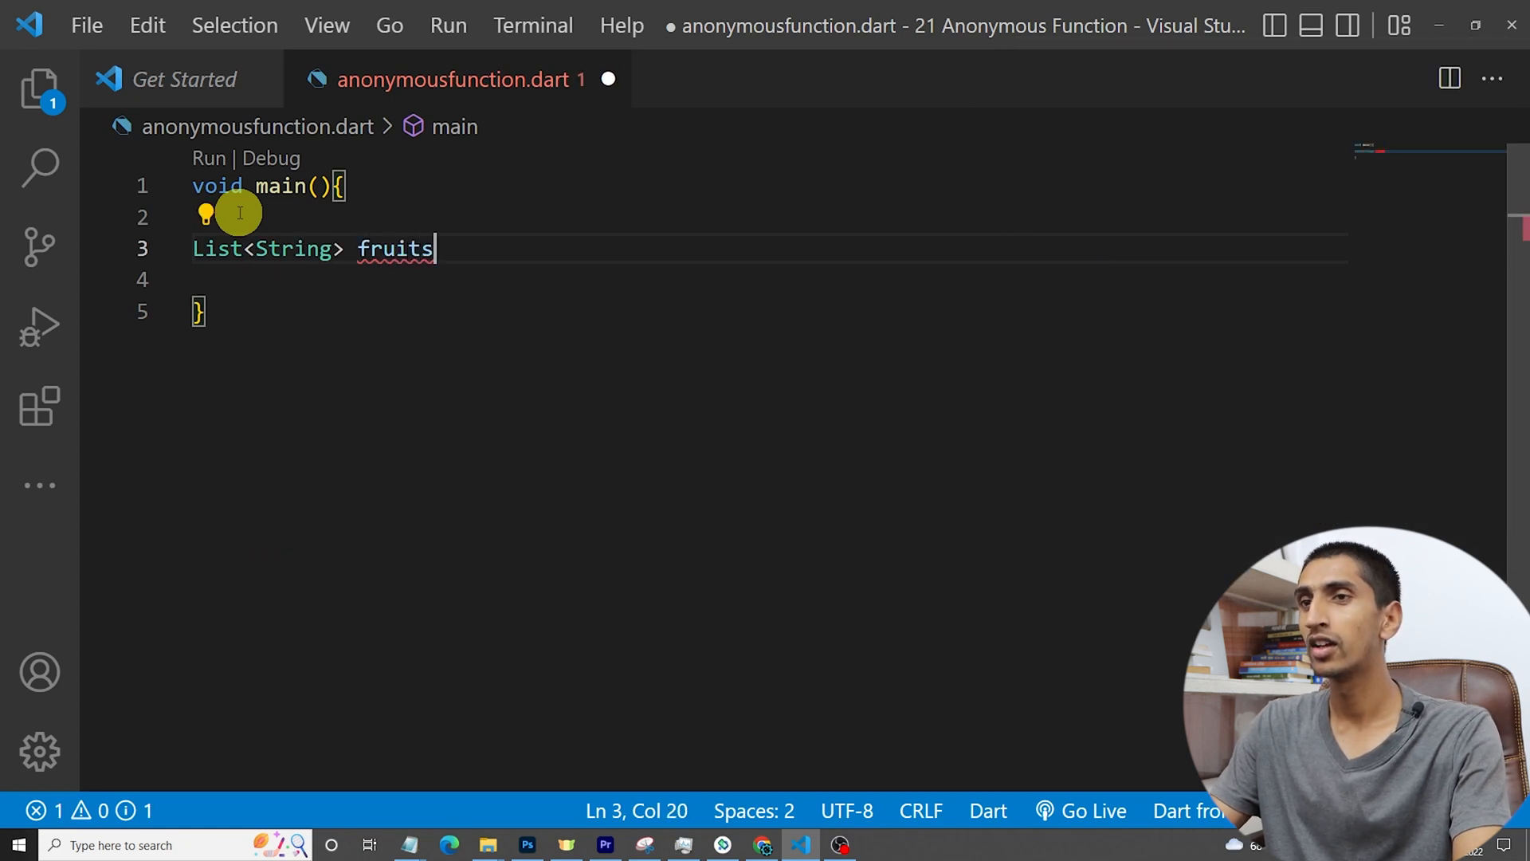
pyautogui.write('= []')
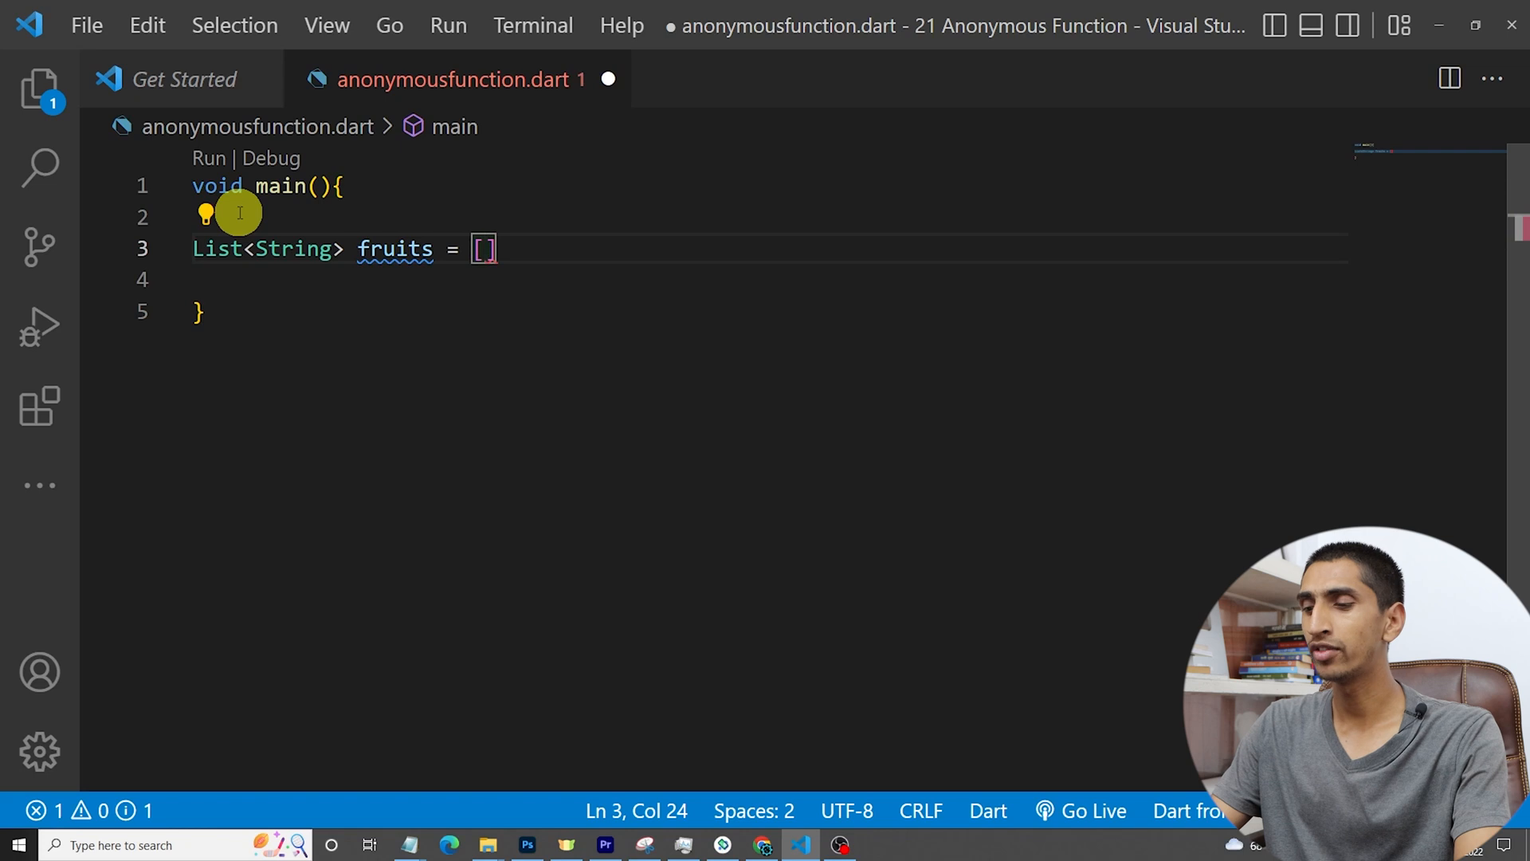
pyautogui.write('"')
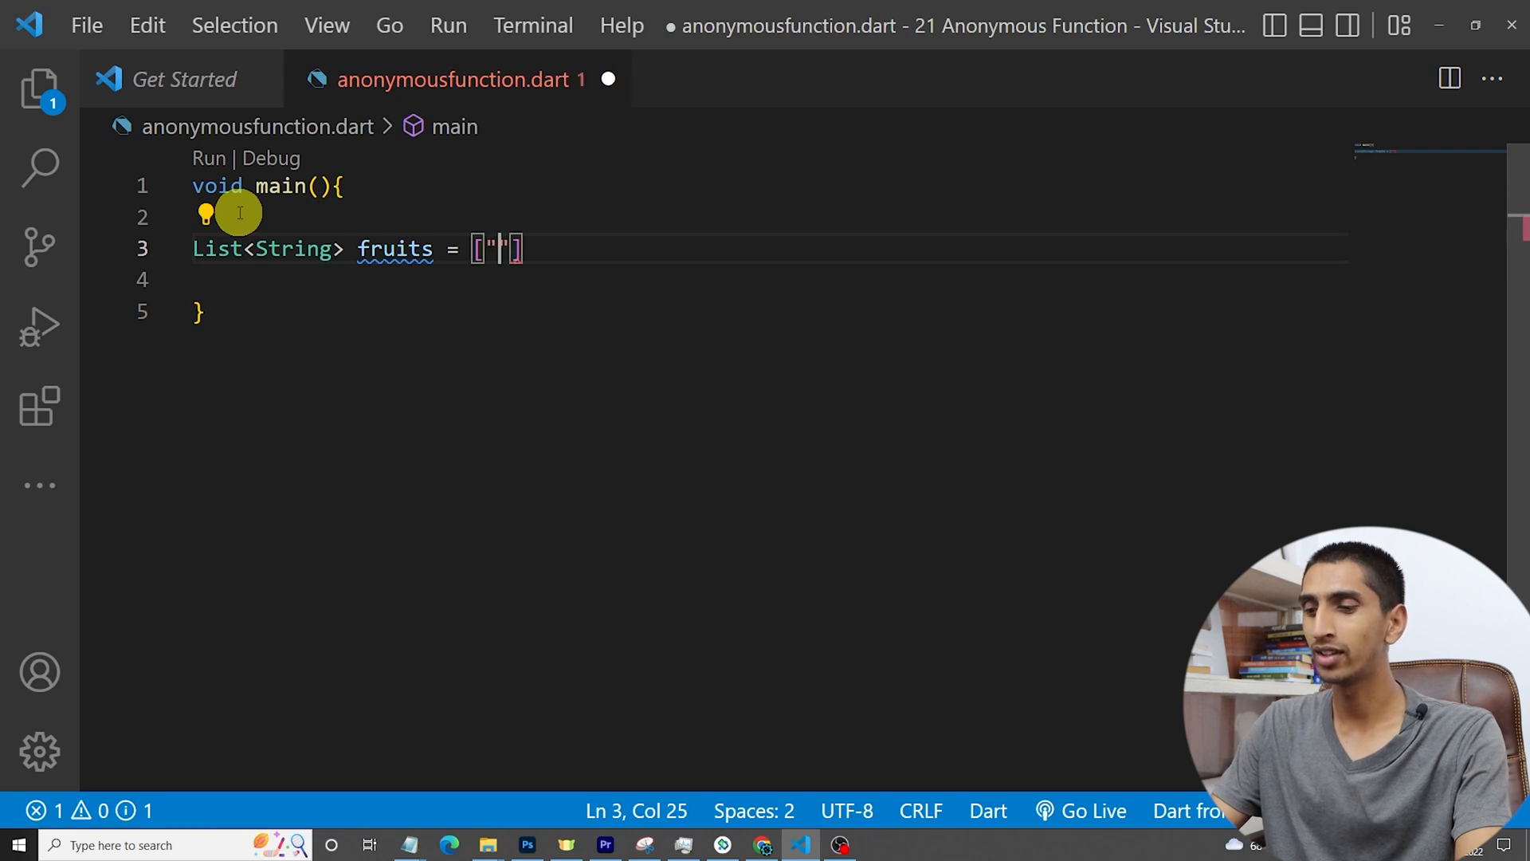
pyautogui.write('Apple",')
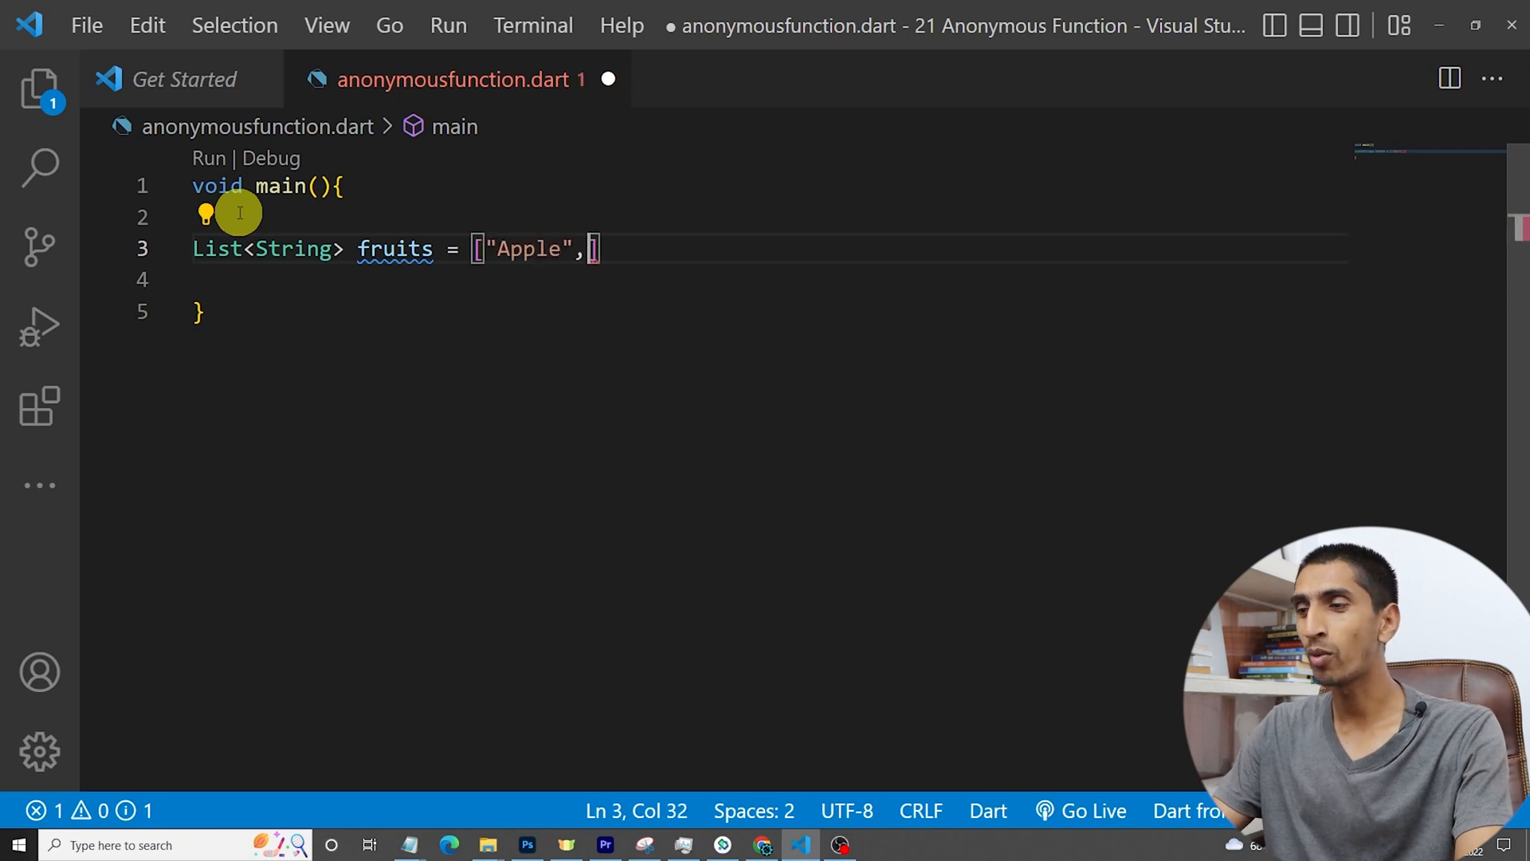
pyautogui.write('"Or')
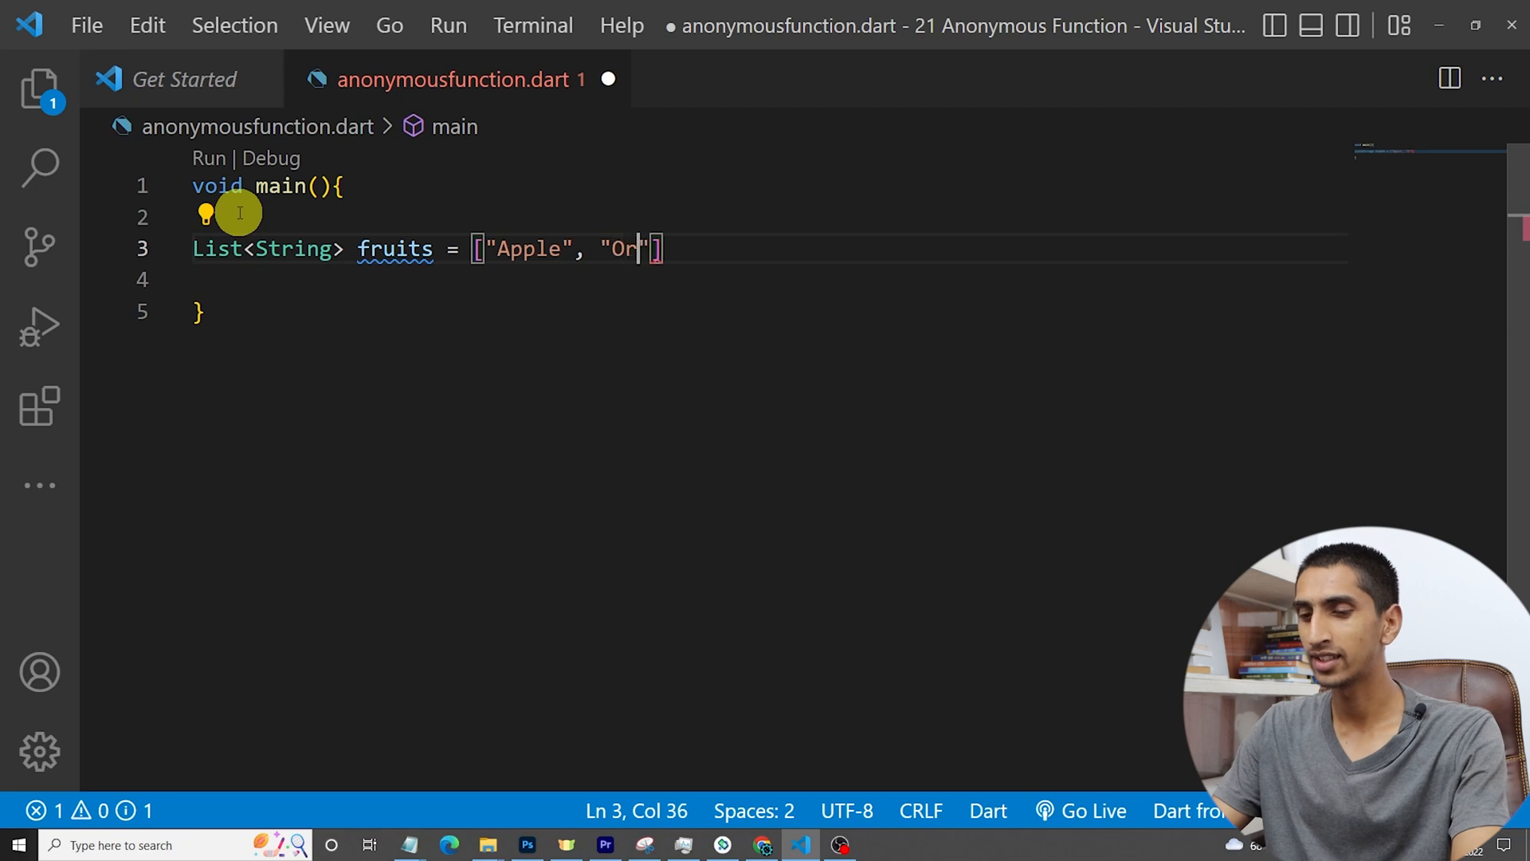
pyautogui.write('ange')
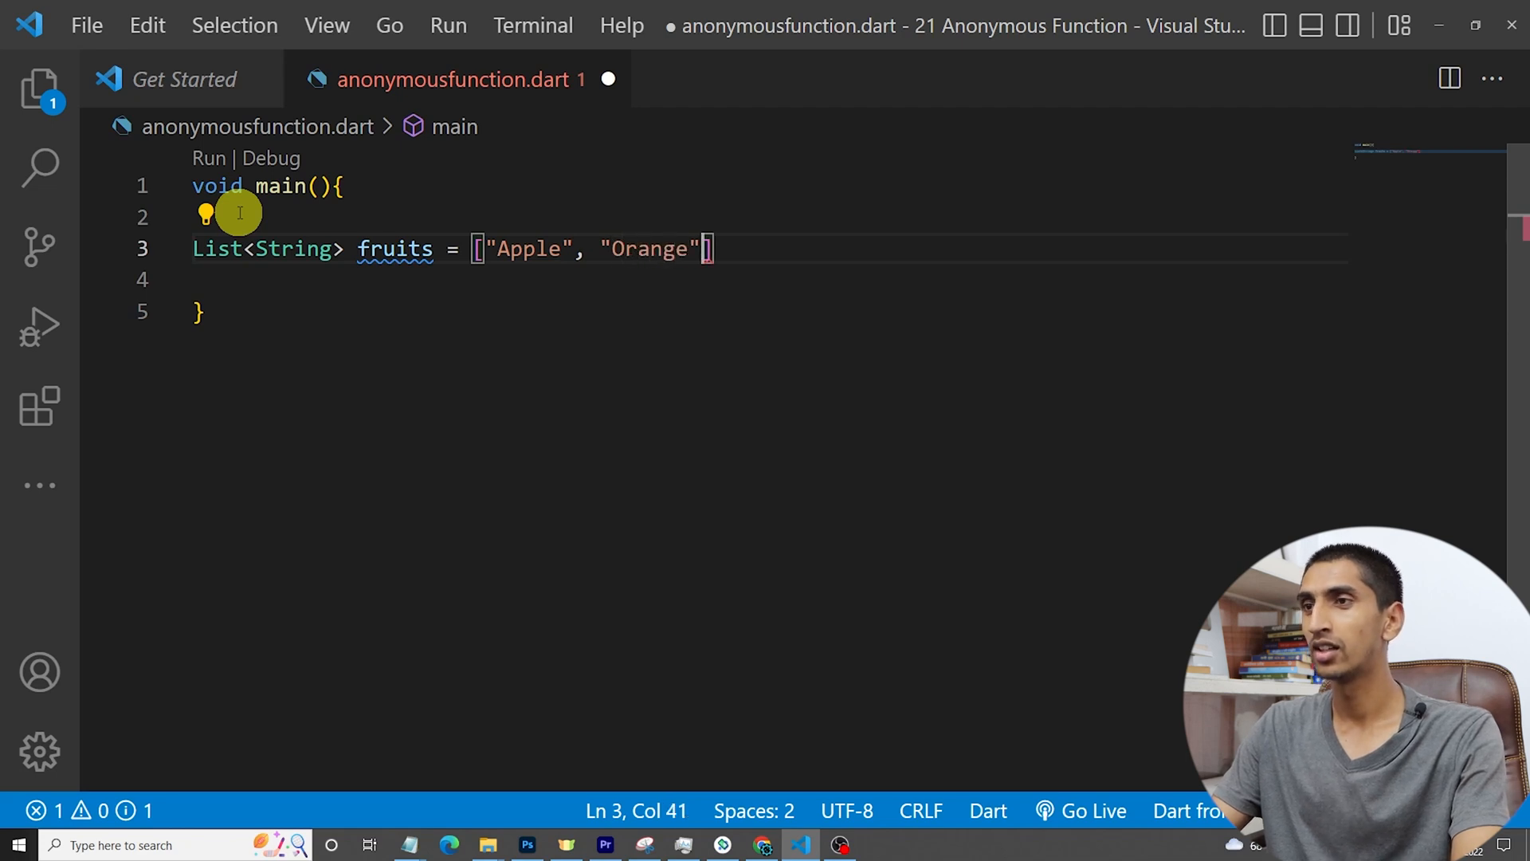
pyautogui.write(', ""')
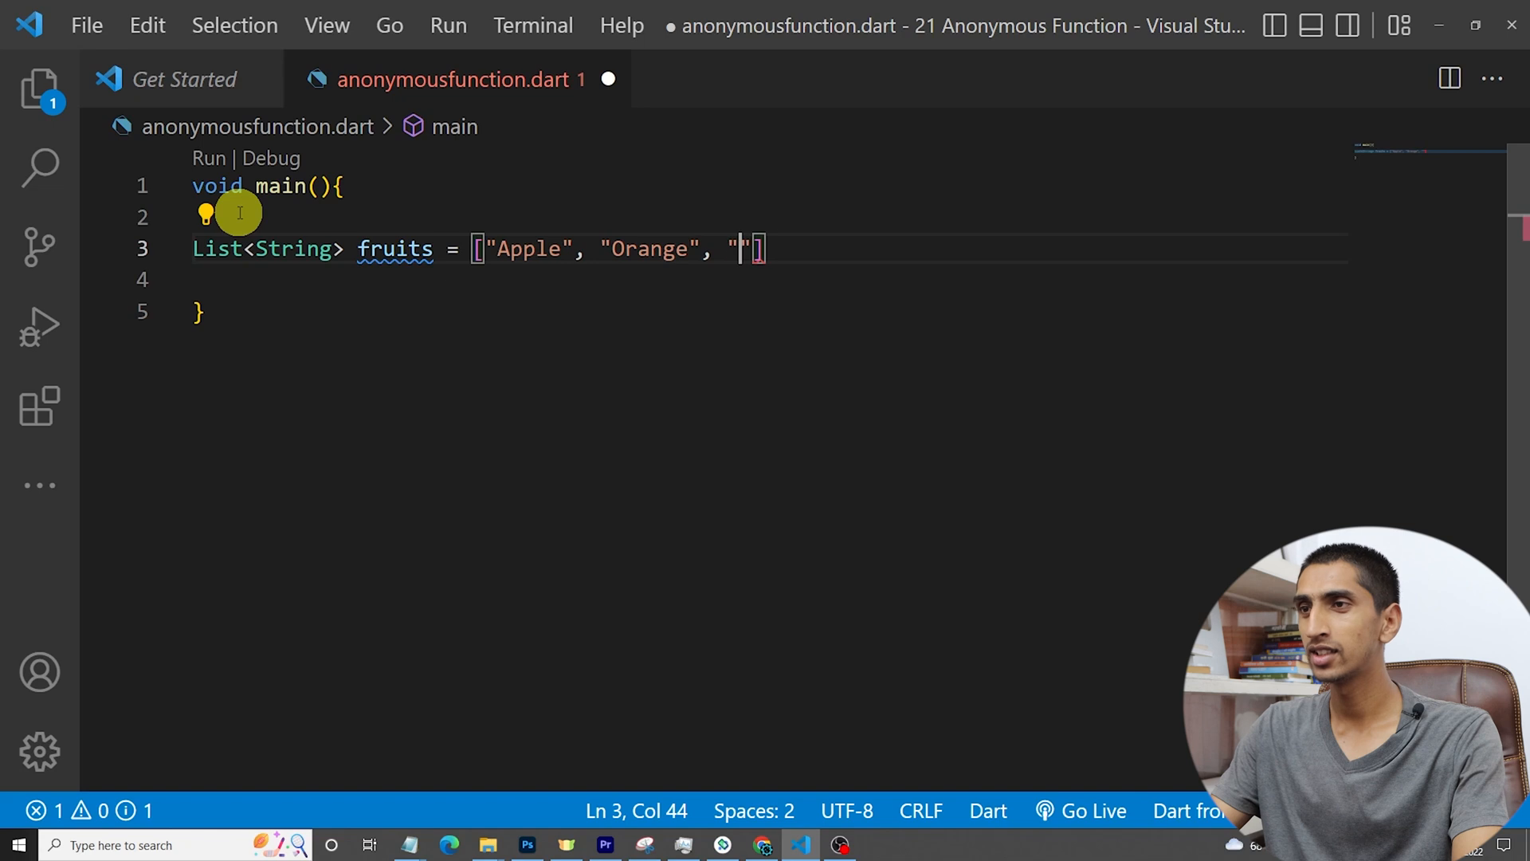
pyautogui.write('Banana"];')
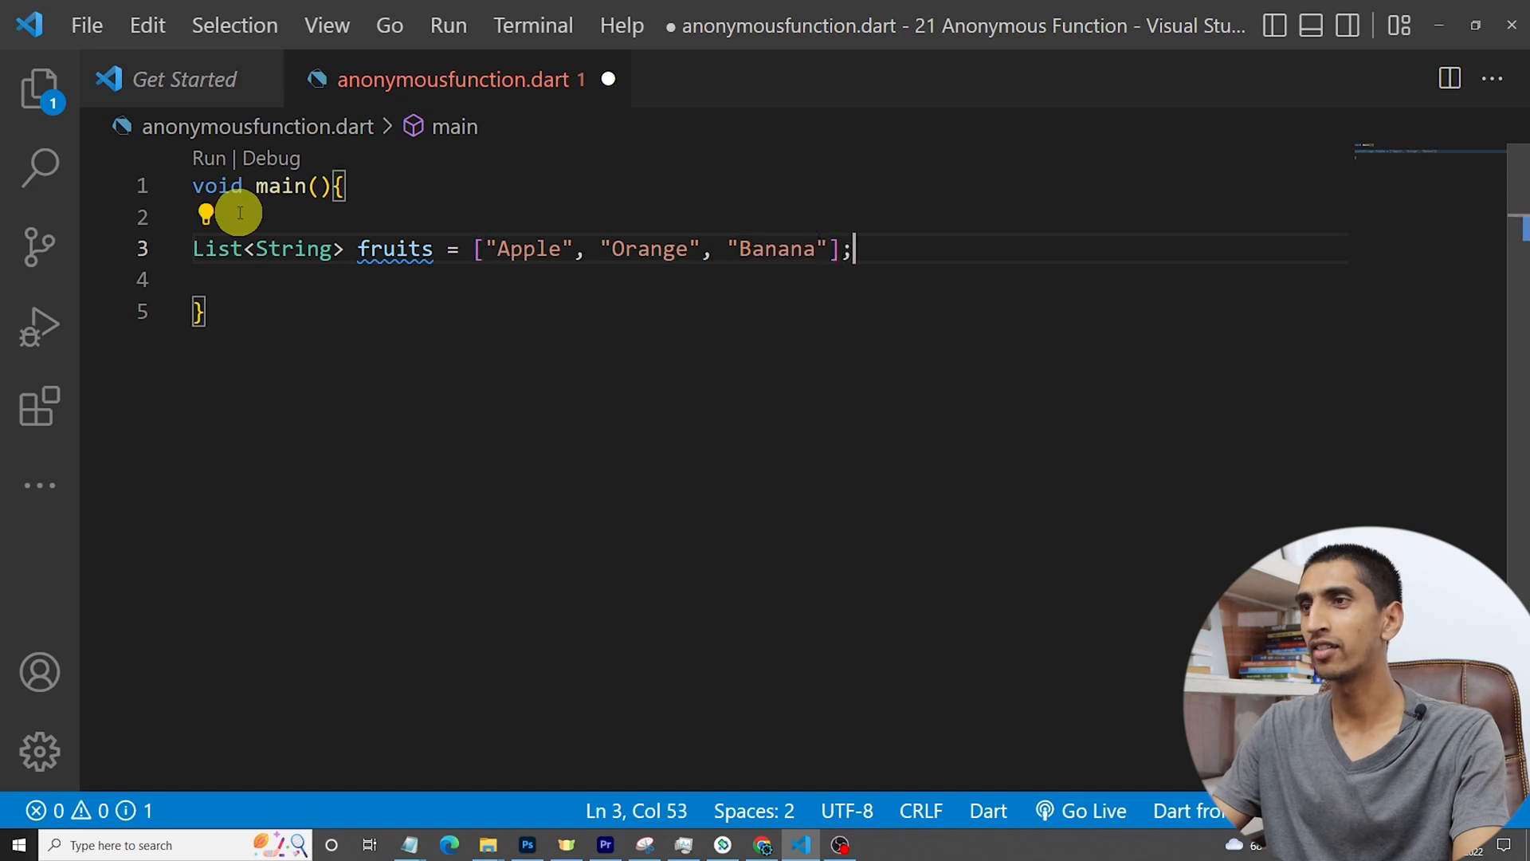
pyautogui.press('Enter')
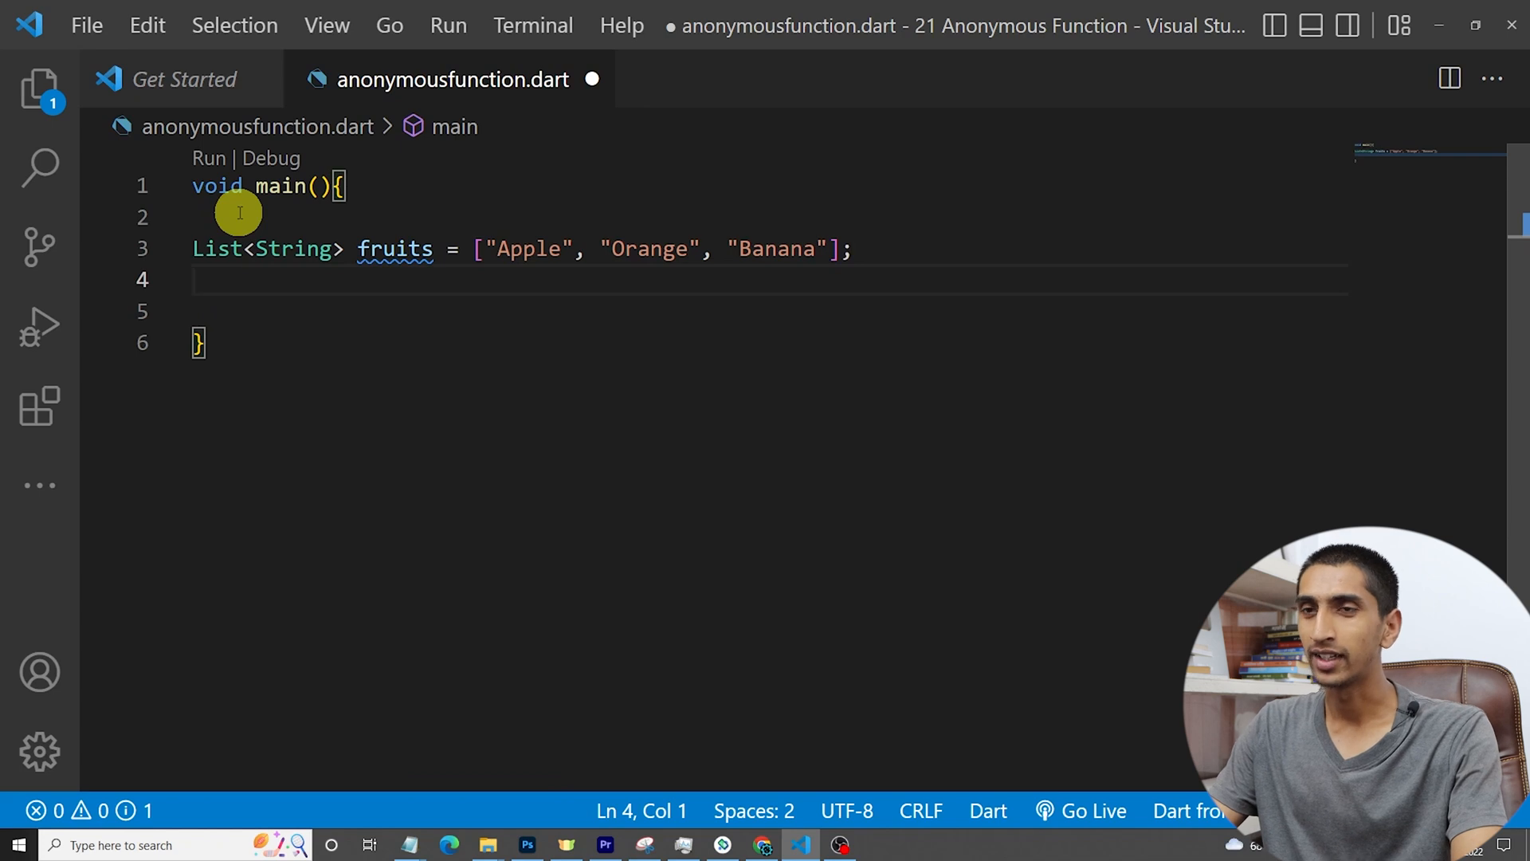
# Step: Start a fruits.forEach call below the list using autocomplete
pyautogui.press('Enter')
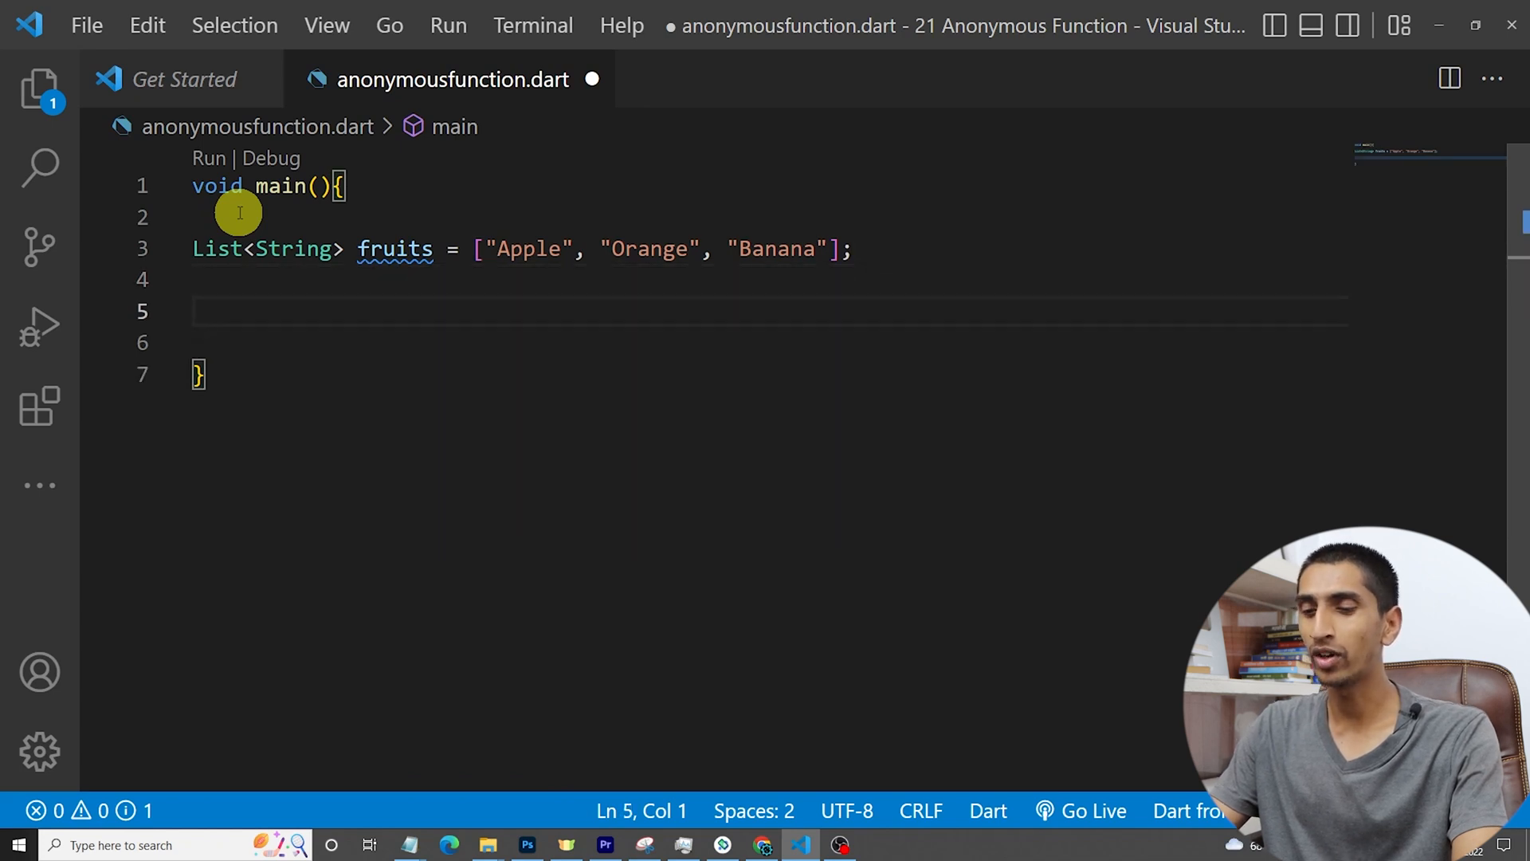
pyautogui.write('f')
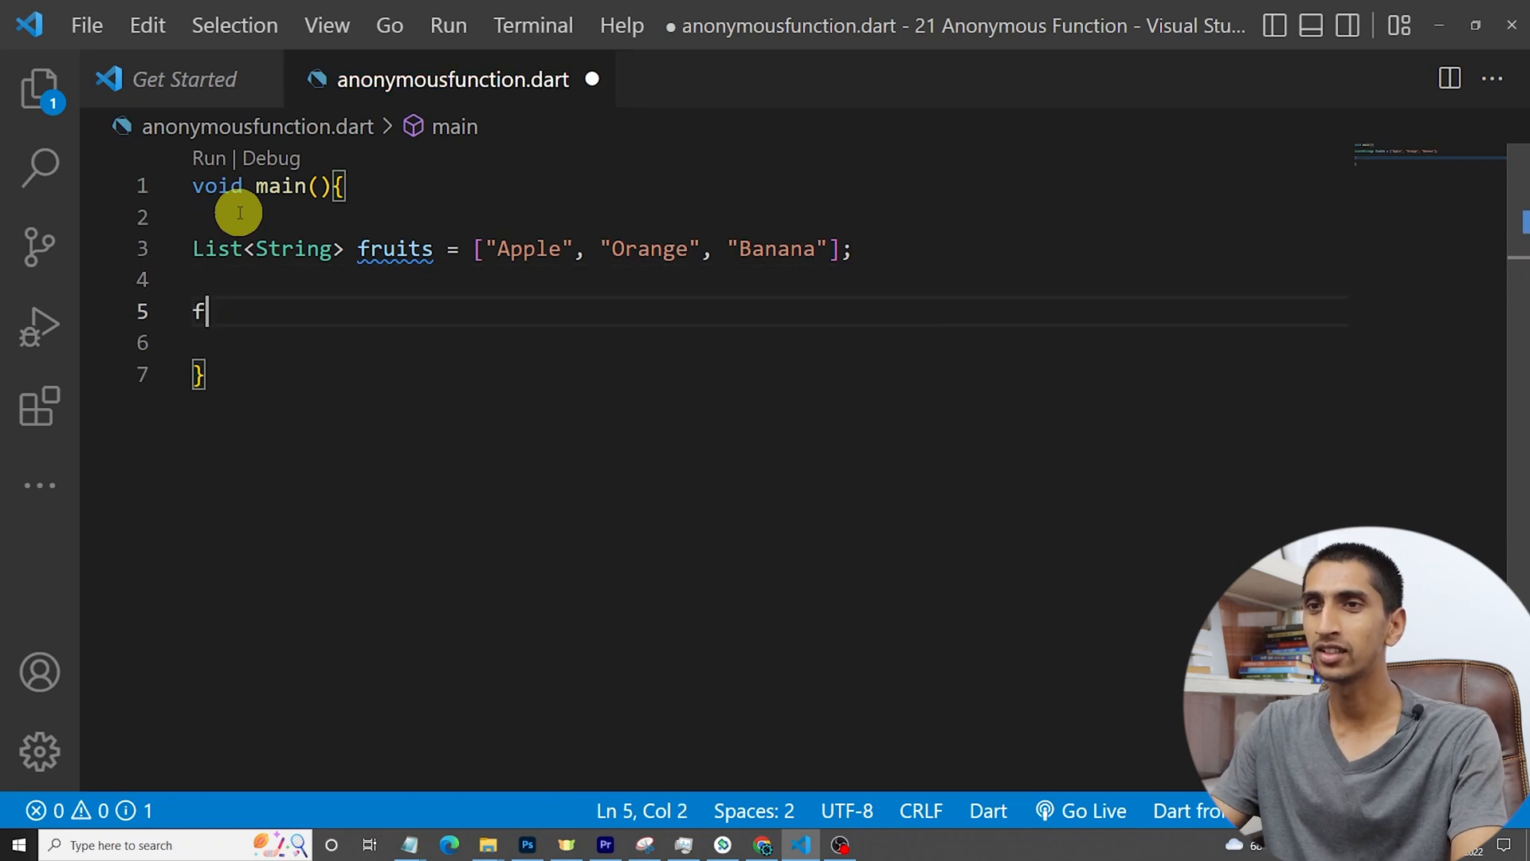
pyautogui.write('or')
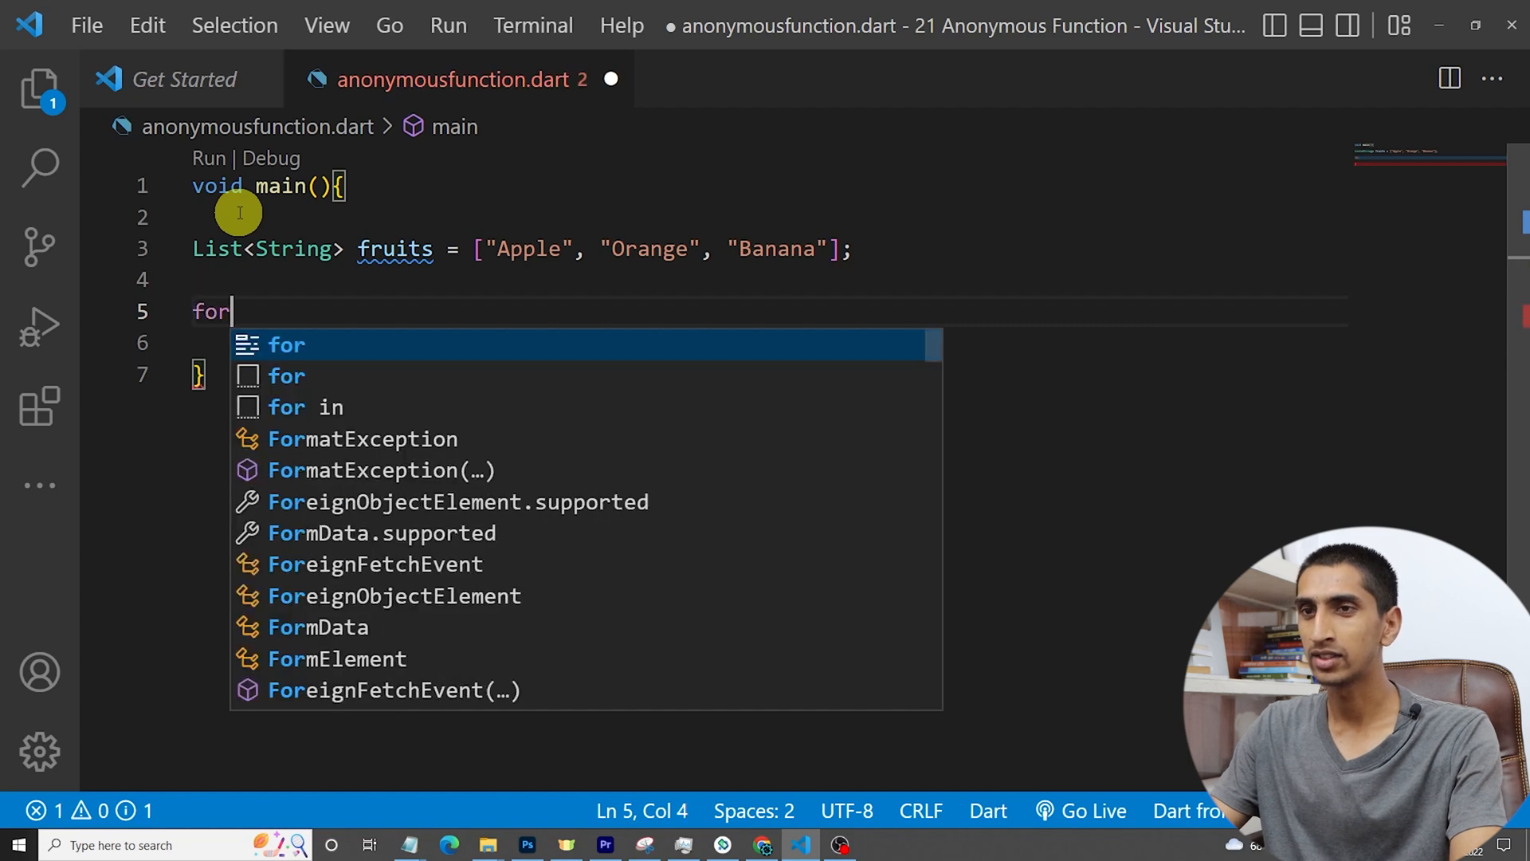
pyautogui.write('ea')
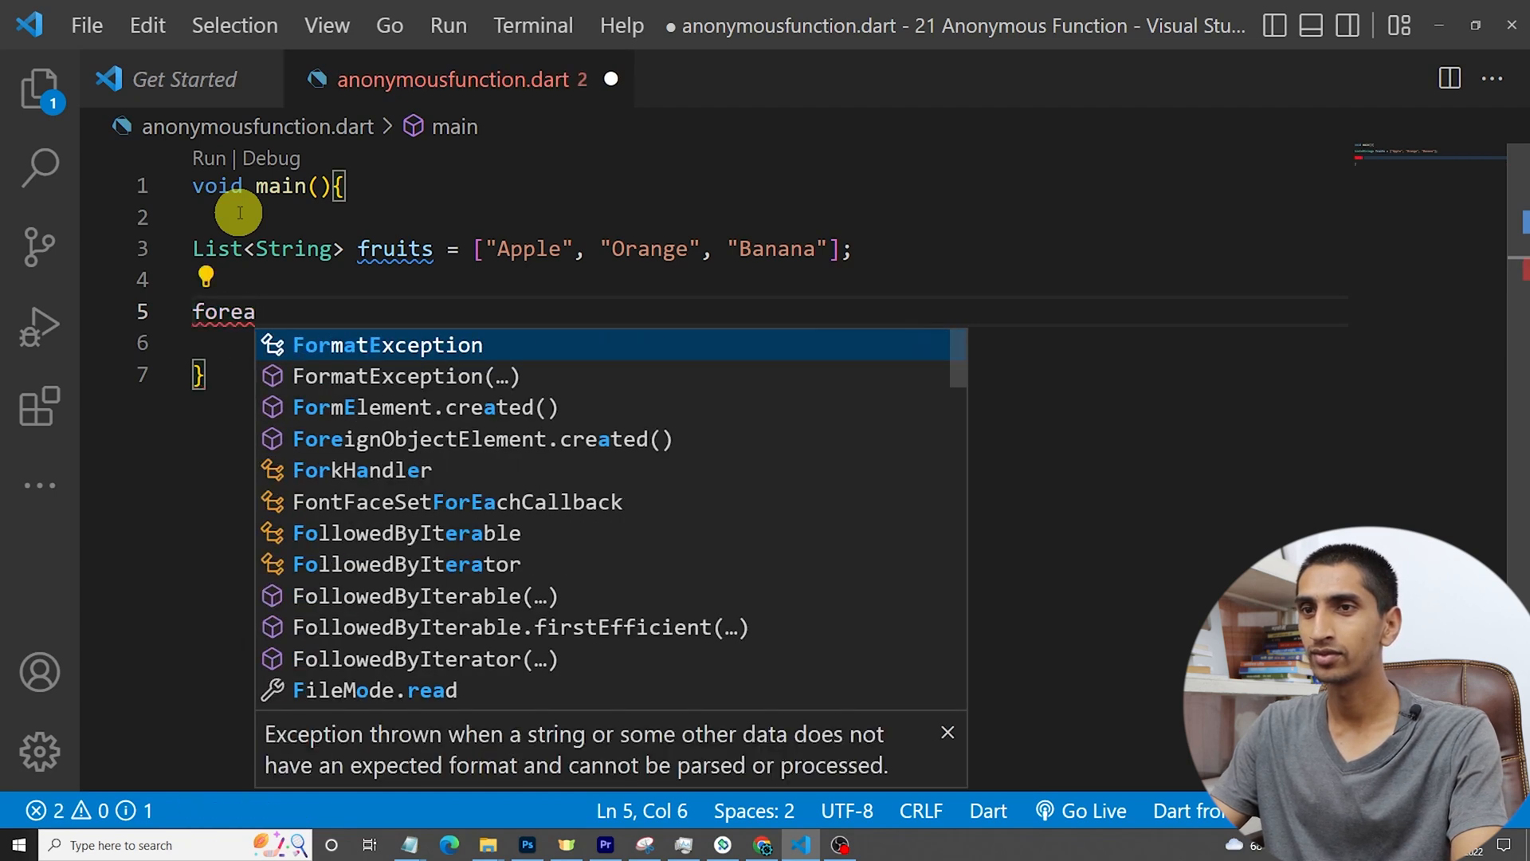
pyautogui.write('E')
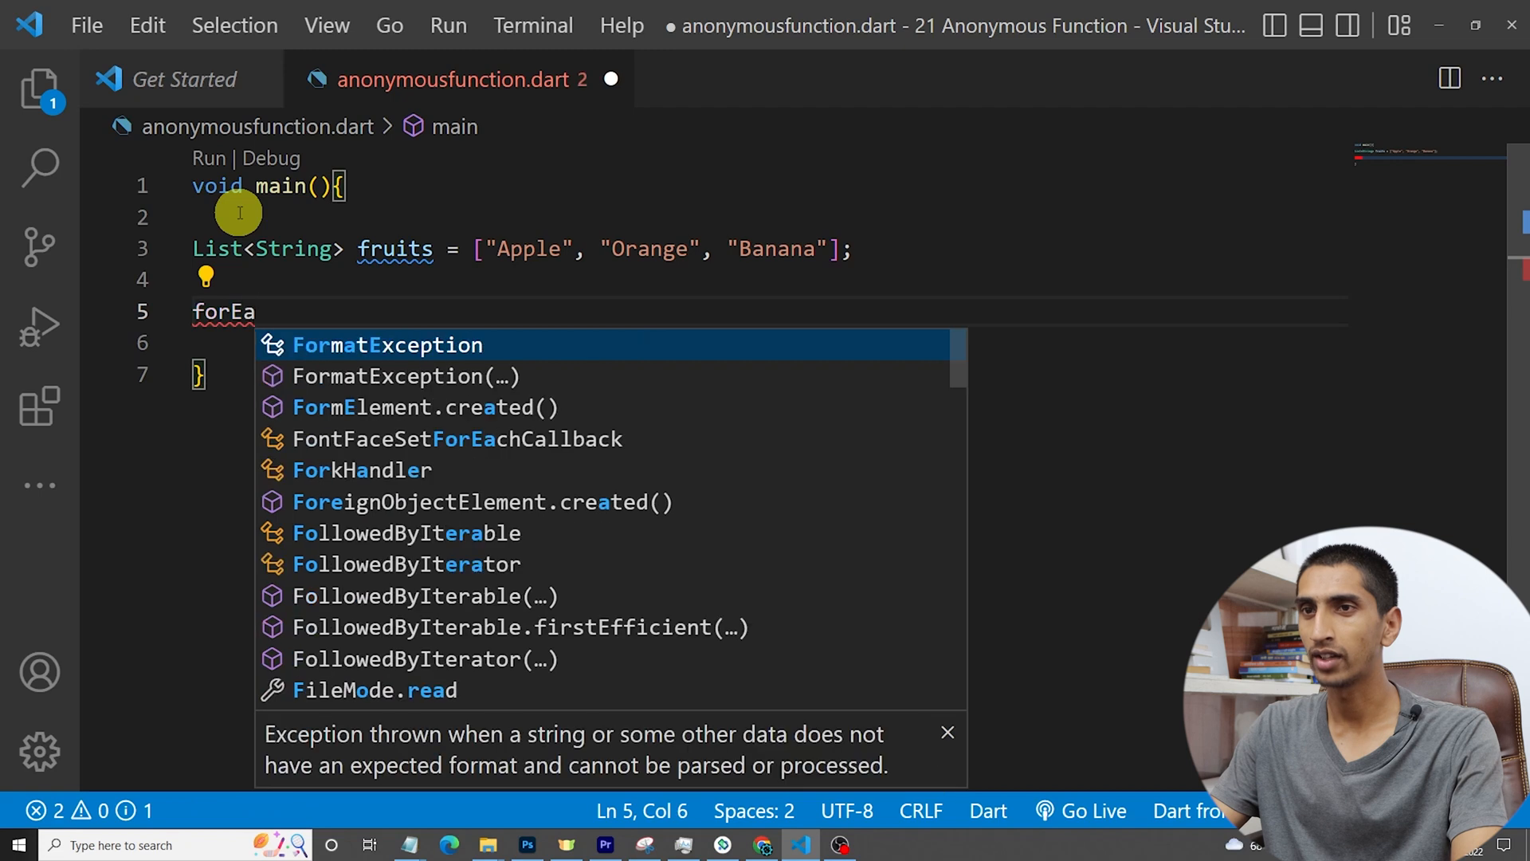
pyautogui.write('fruits.')
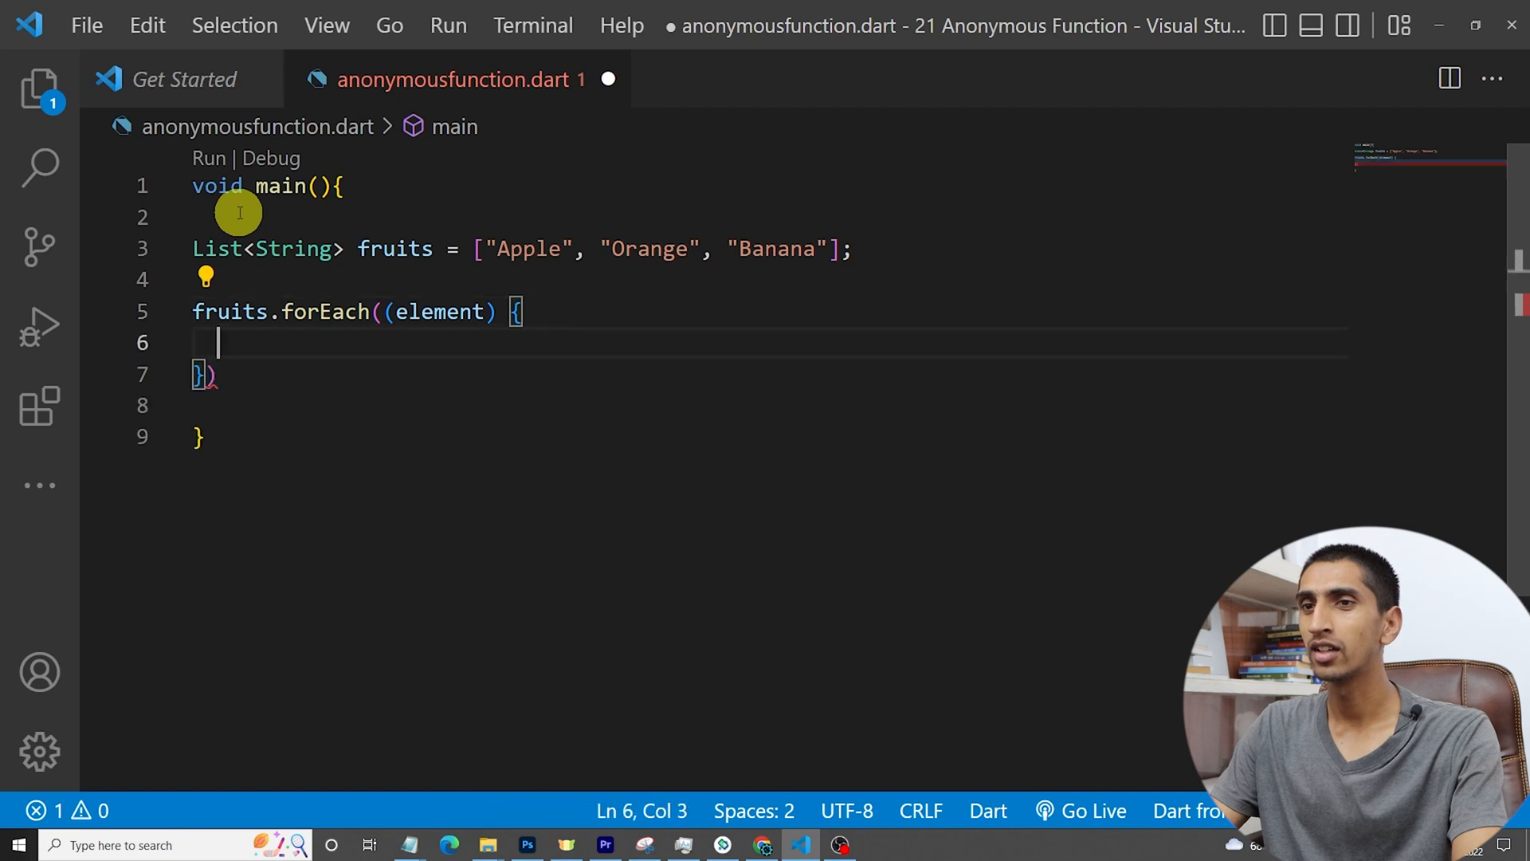
# Step: Rename the anonymous function's parameter to fruit and print(fruit); in its body
pyautogui.write('p')
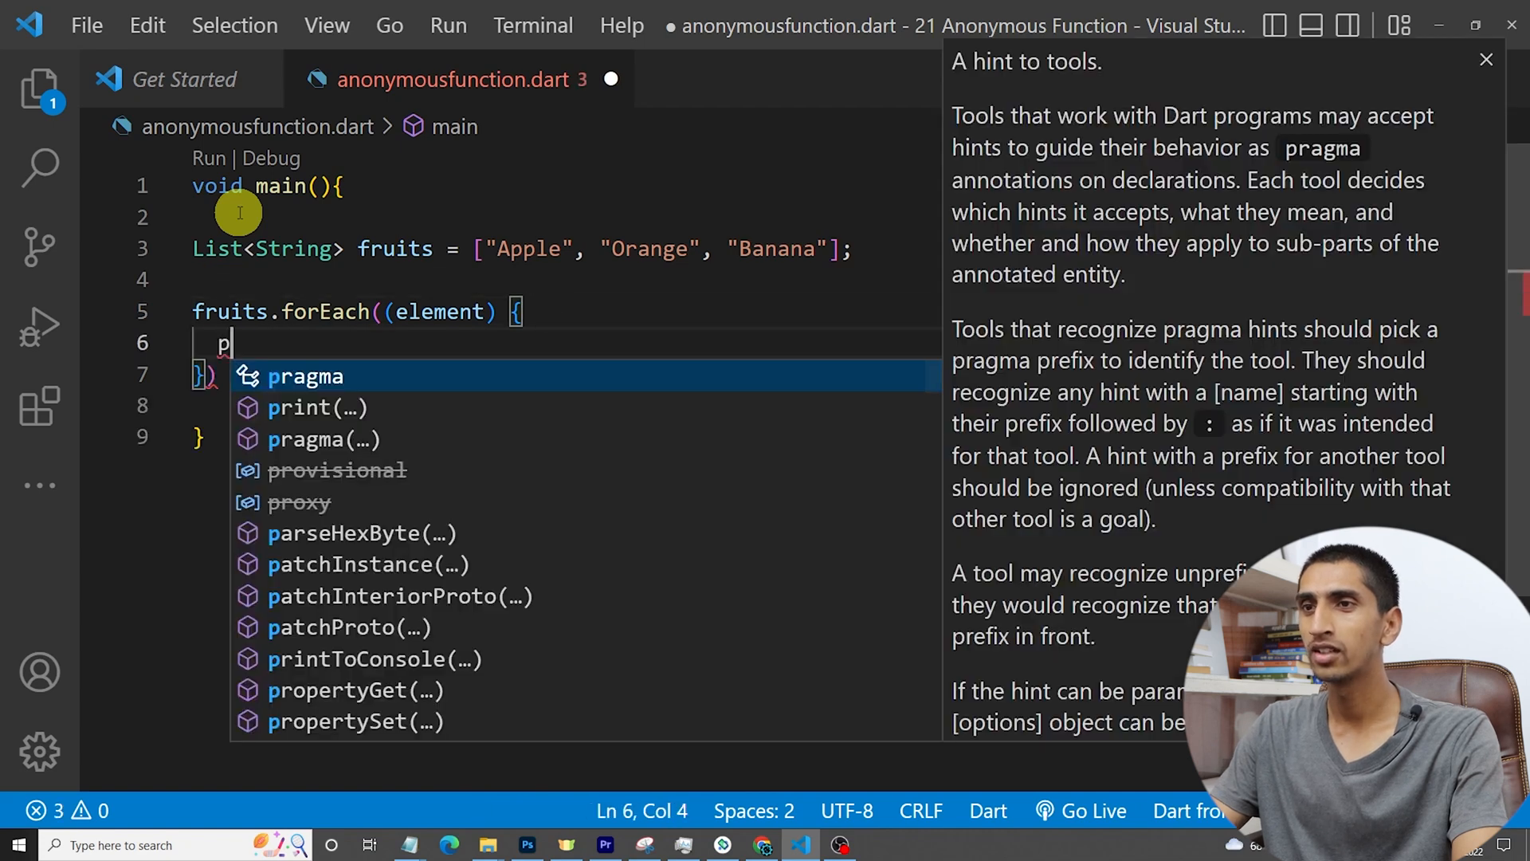
pyautogui.write('f')
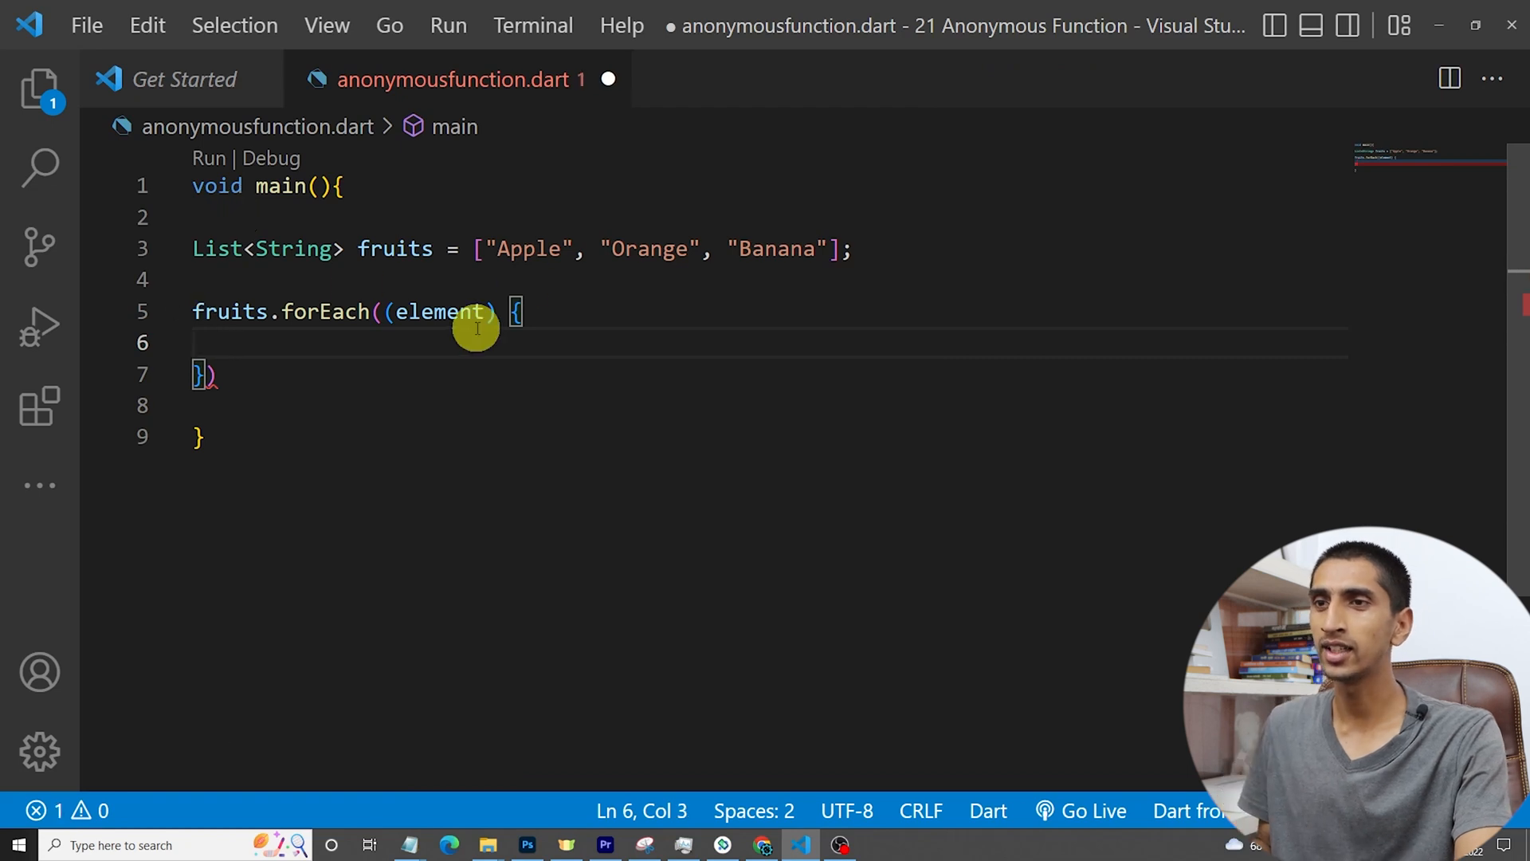
pyautogui.write('frui')
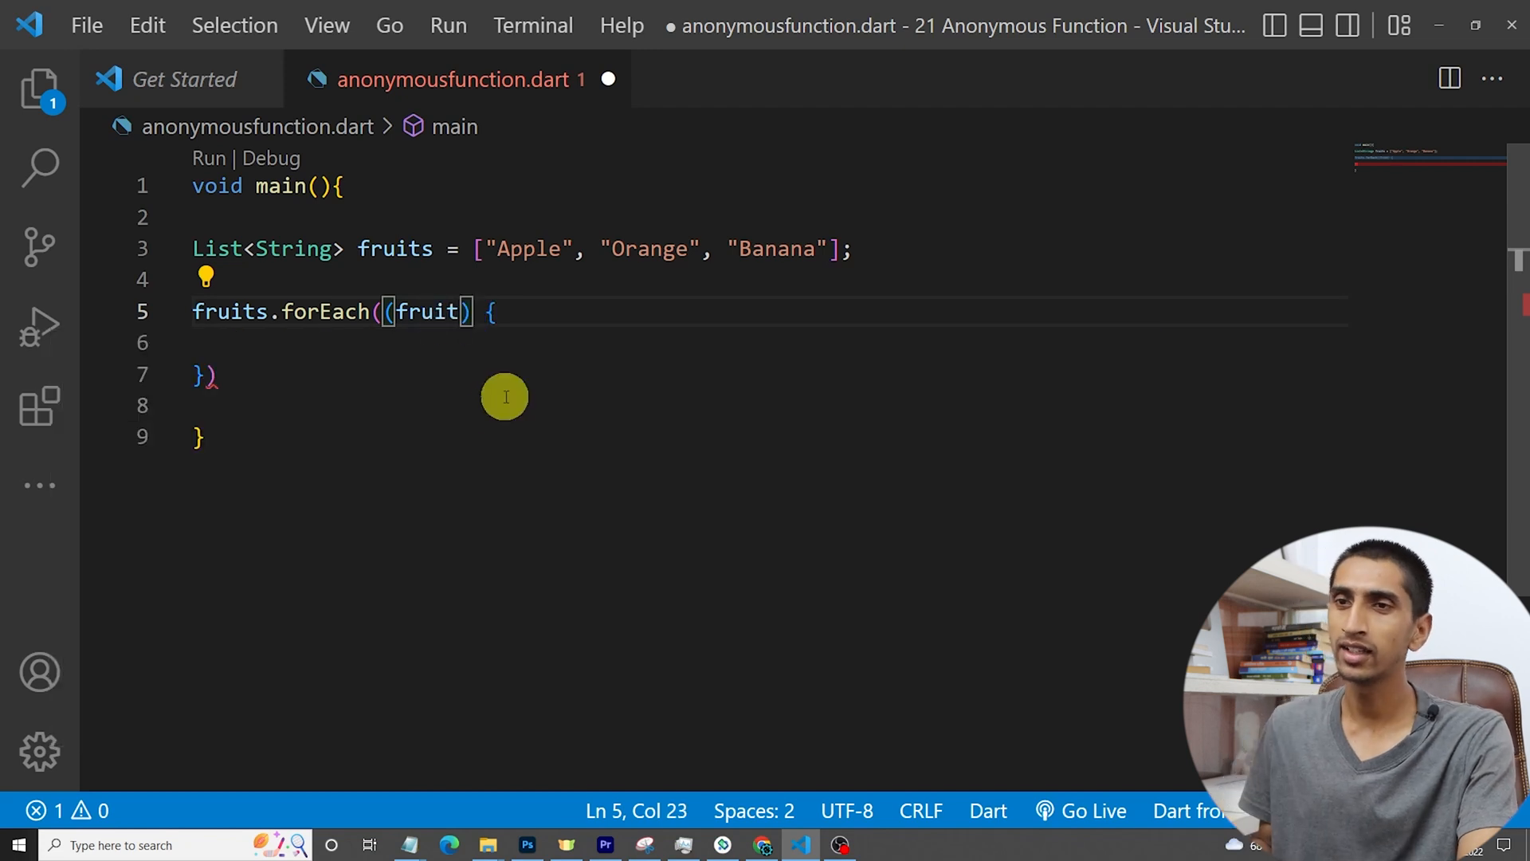
pyautogui.doubleClick(427, 312)
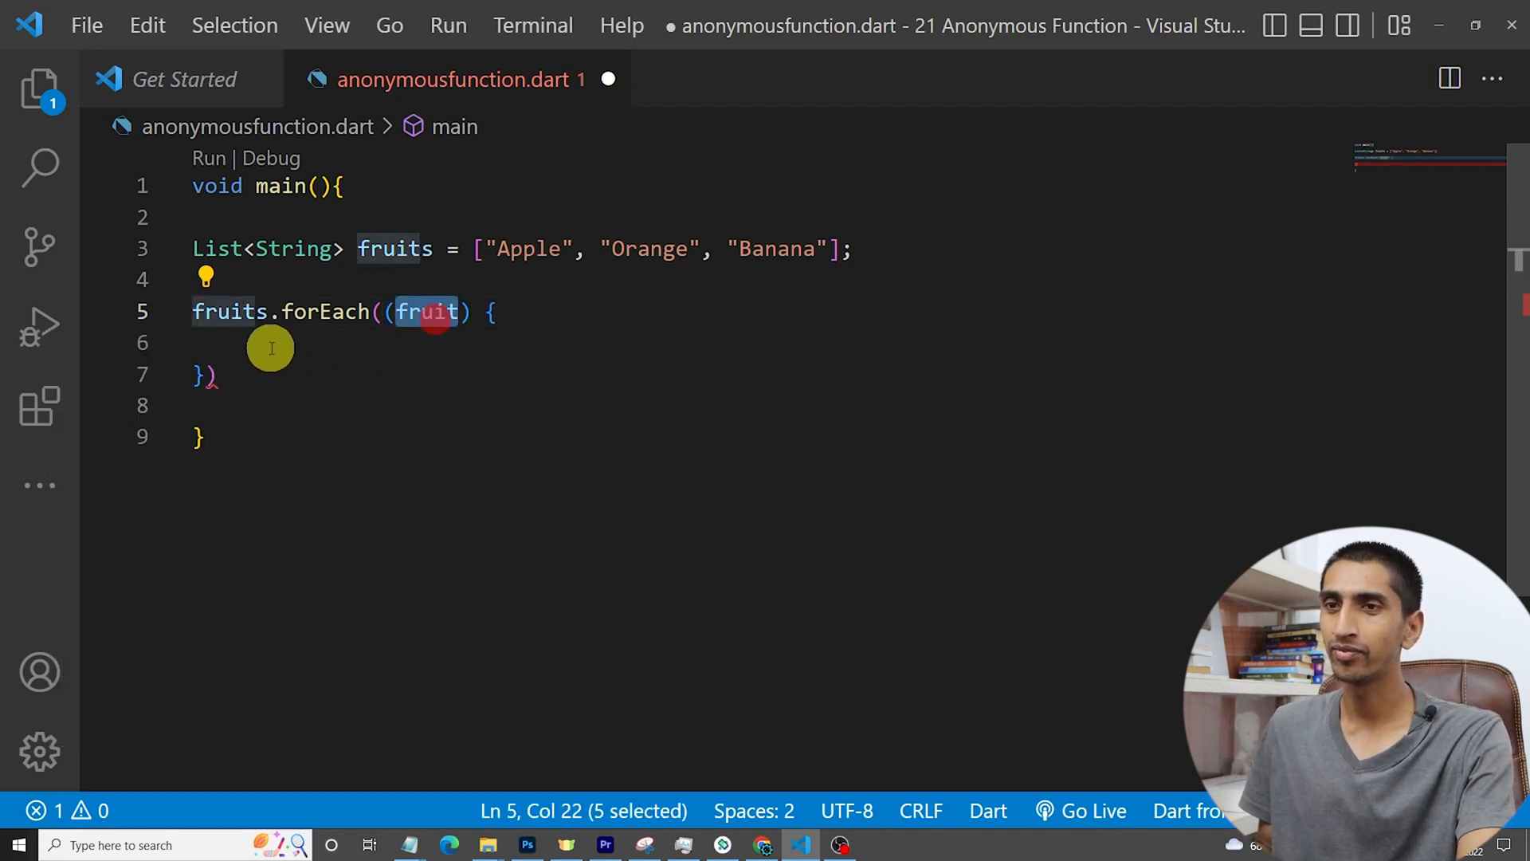
pyautogui.write('s')
pyautogui.click(771, 342)
pyautogui.write('print(object')
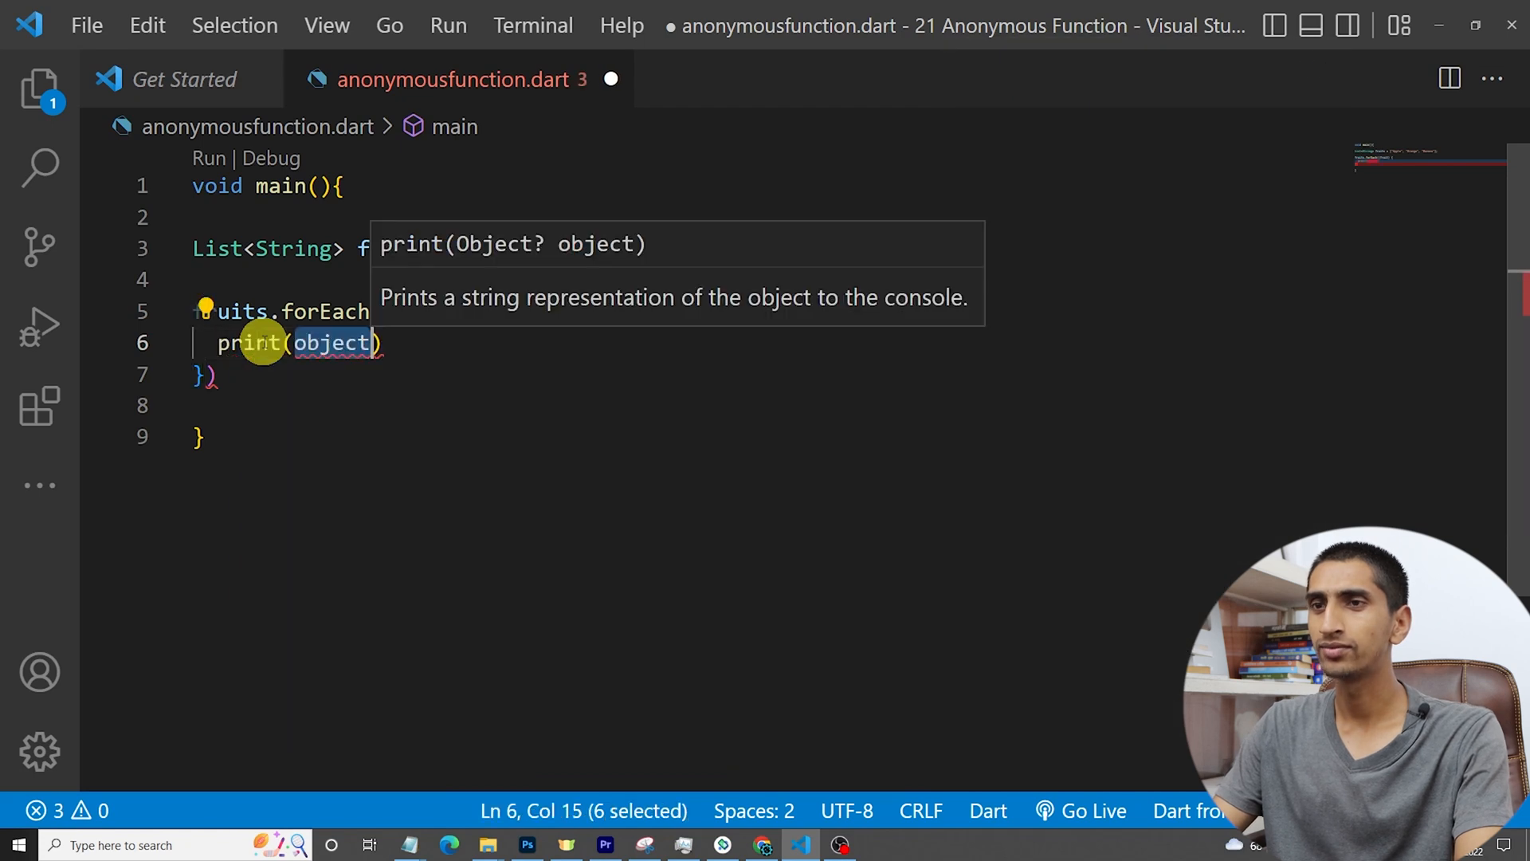
pyautogui.write('fruit')
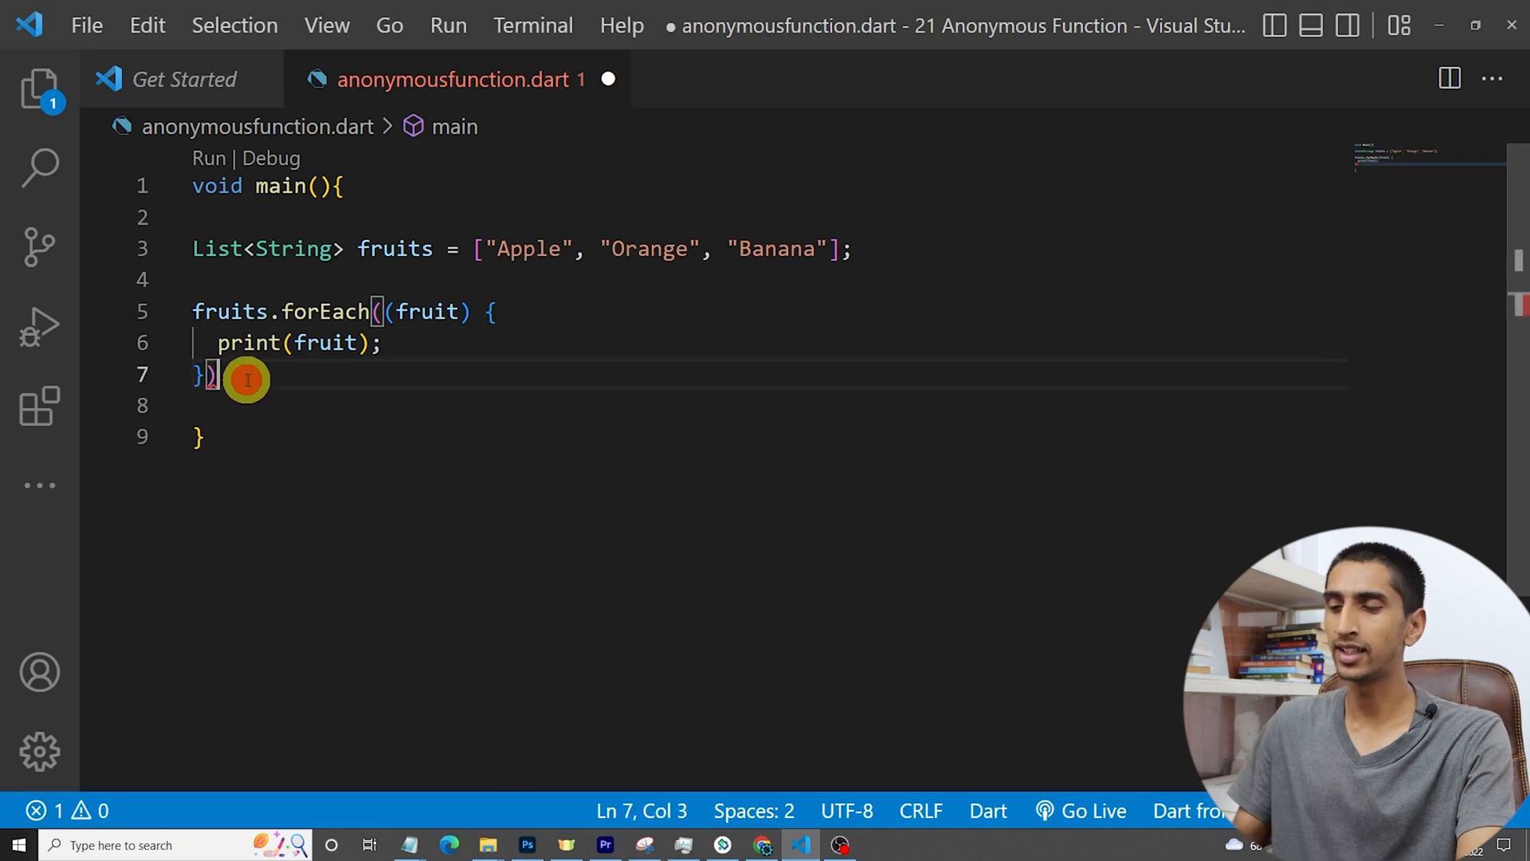
pyautogui.write(';')
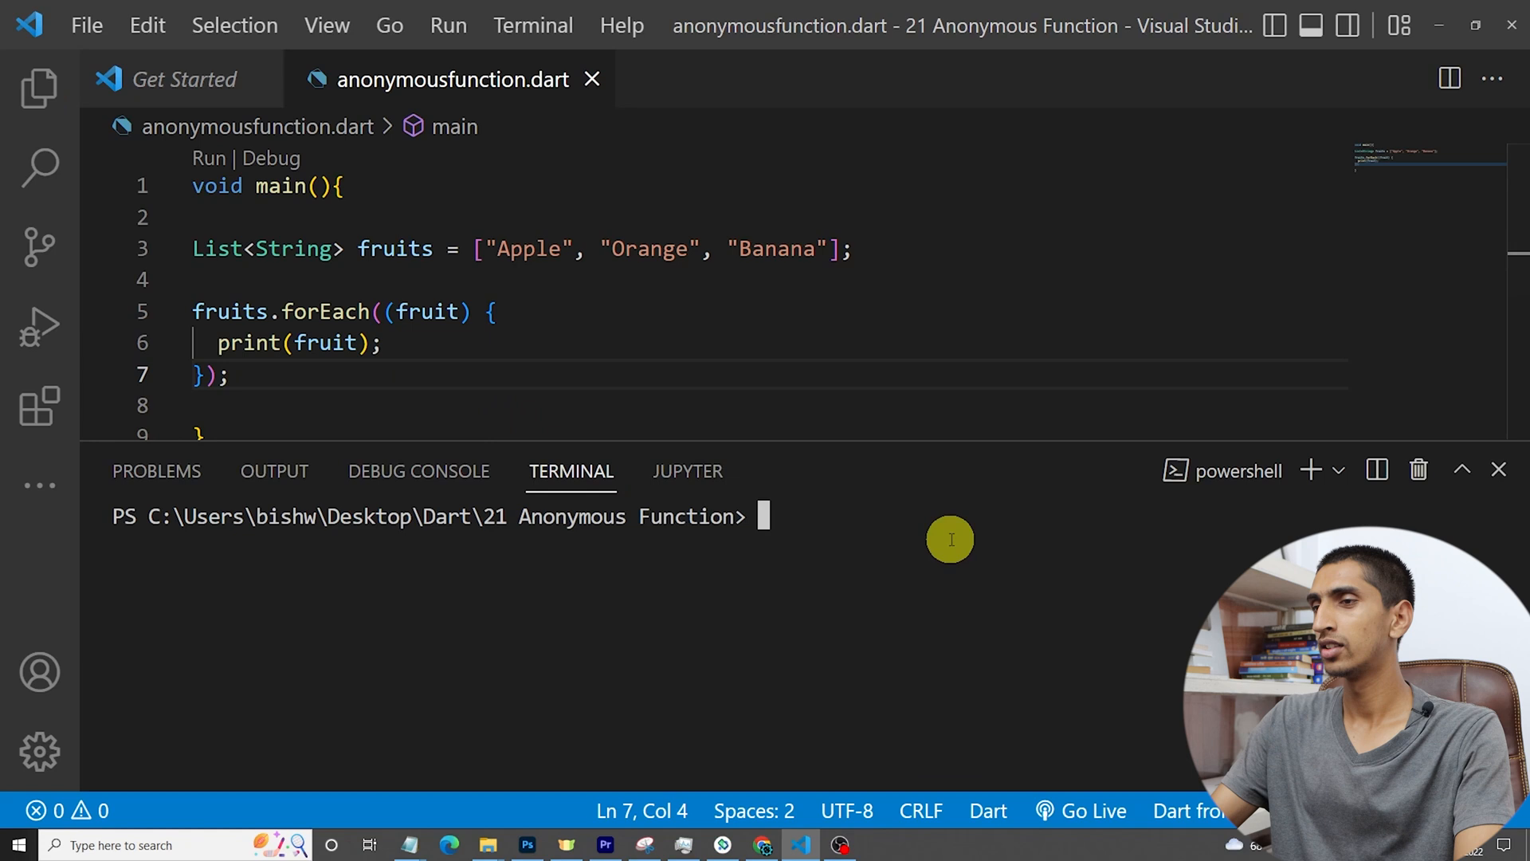
# Step: Run 'dart anonymousfunction.dart' in the terminal
pyautogui.write('dart anonymousfunction.dart')
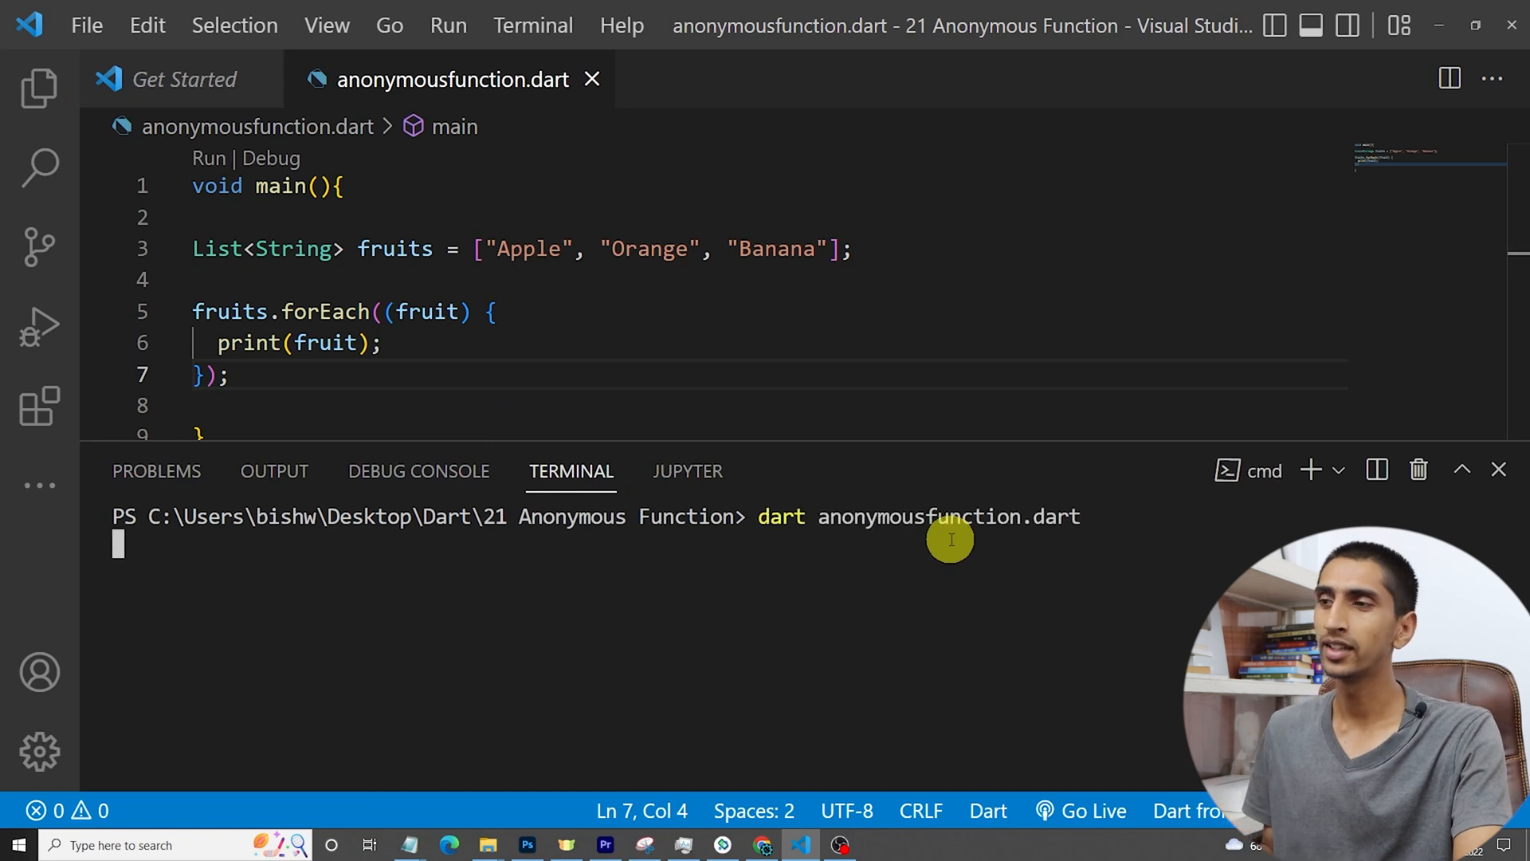
pyautogui.press('Enter')
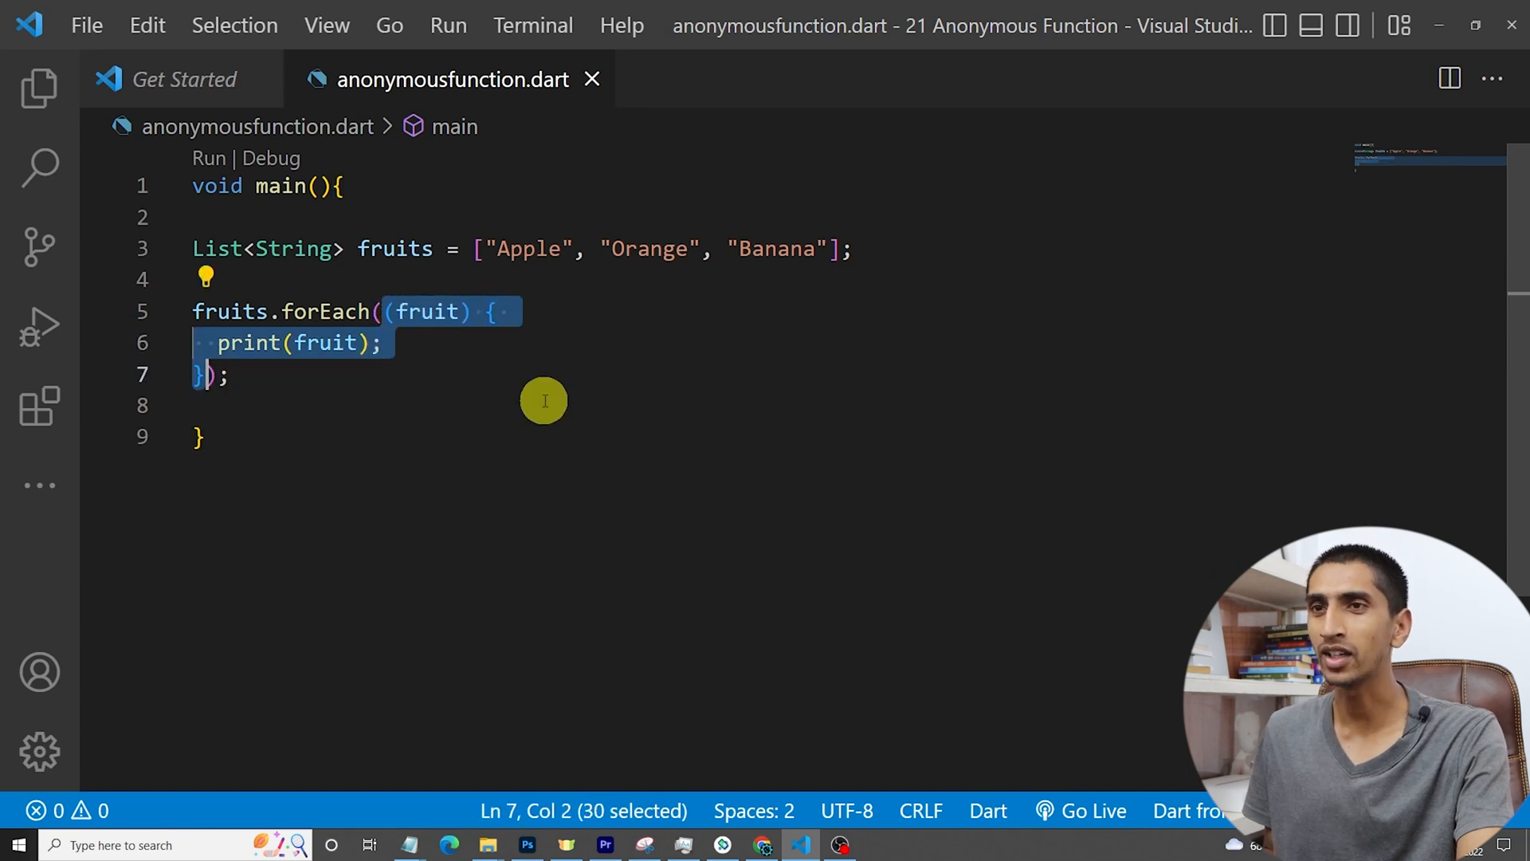
pyautogui.moveTo(279, 199)
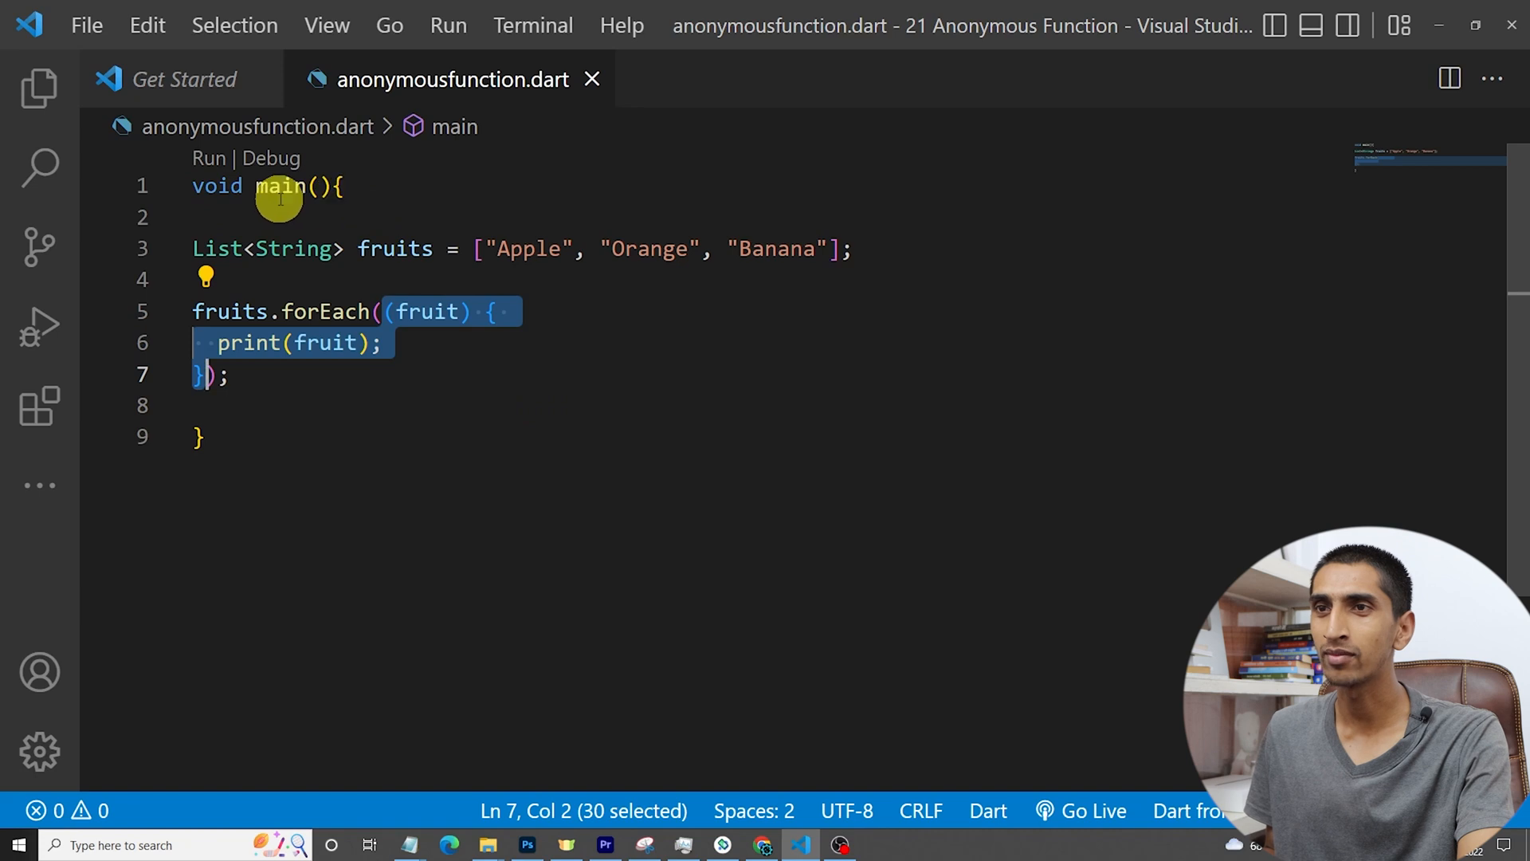
pyautogui.moveTo(425, 311)
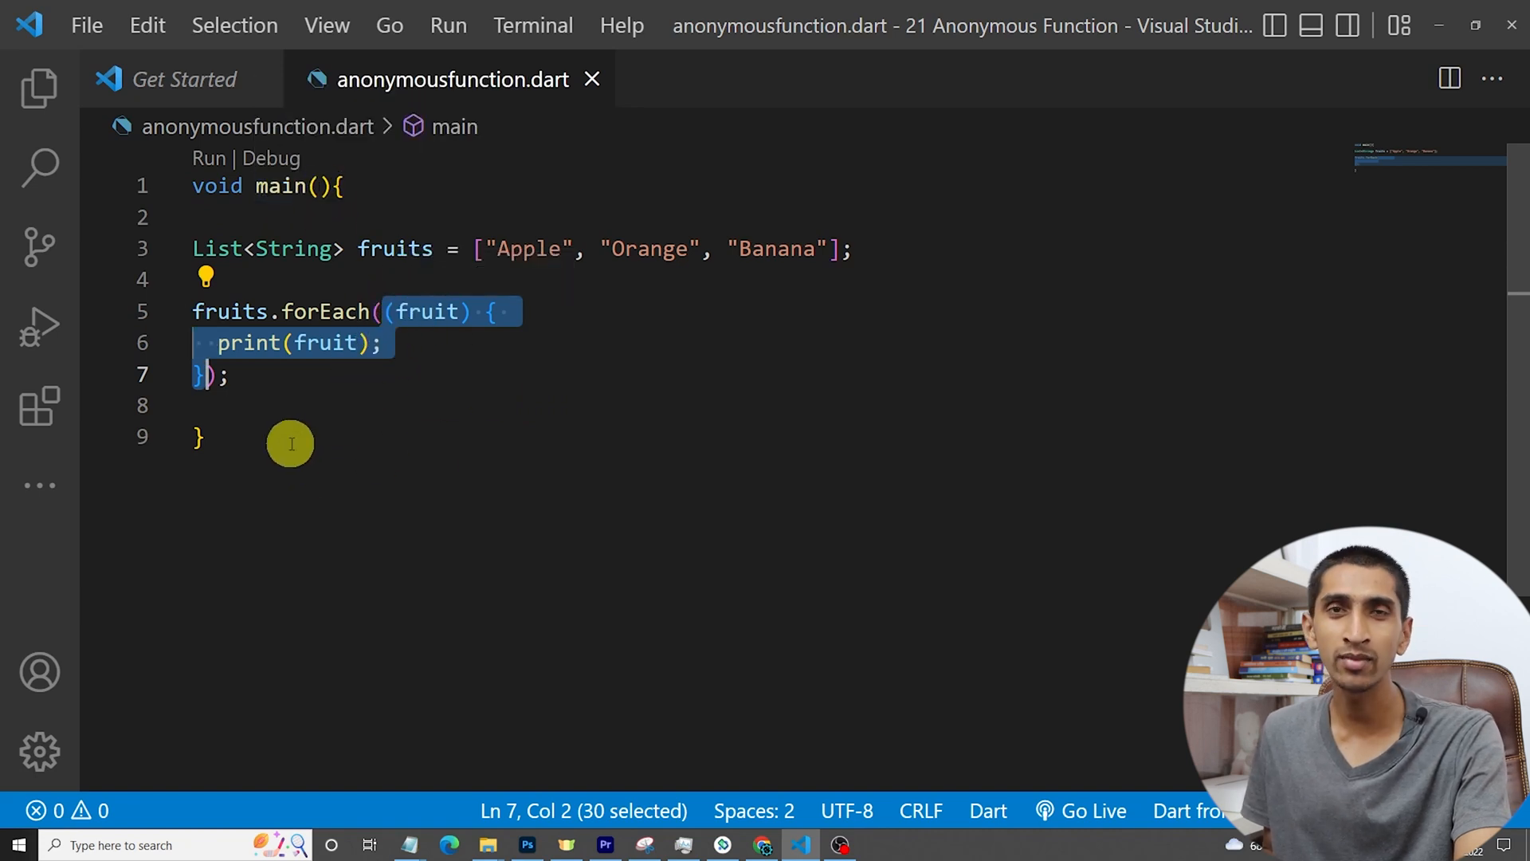
pyautogui.moveTo(630, 388)
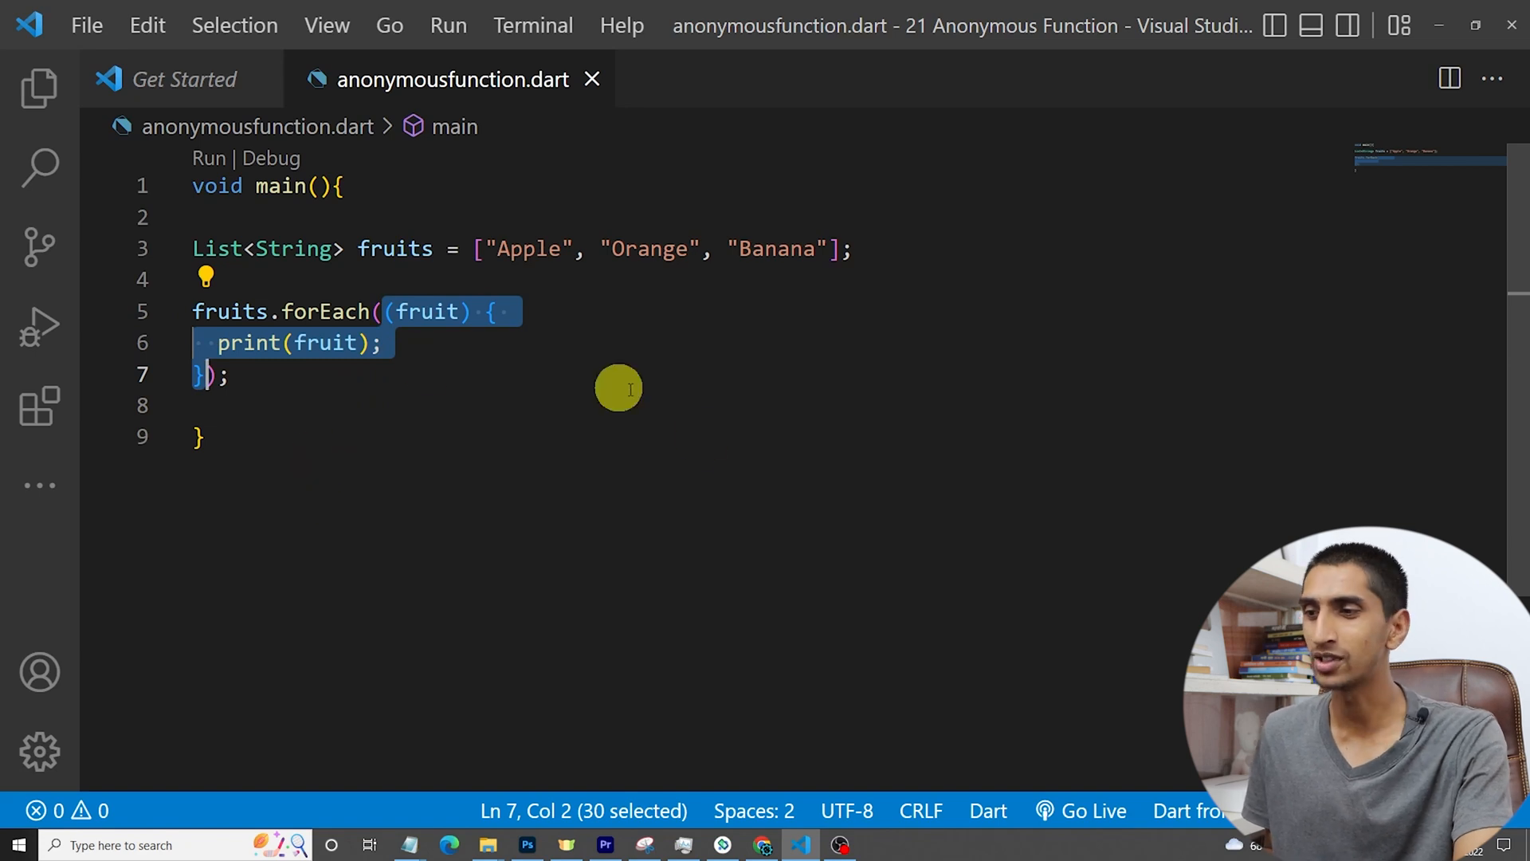